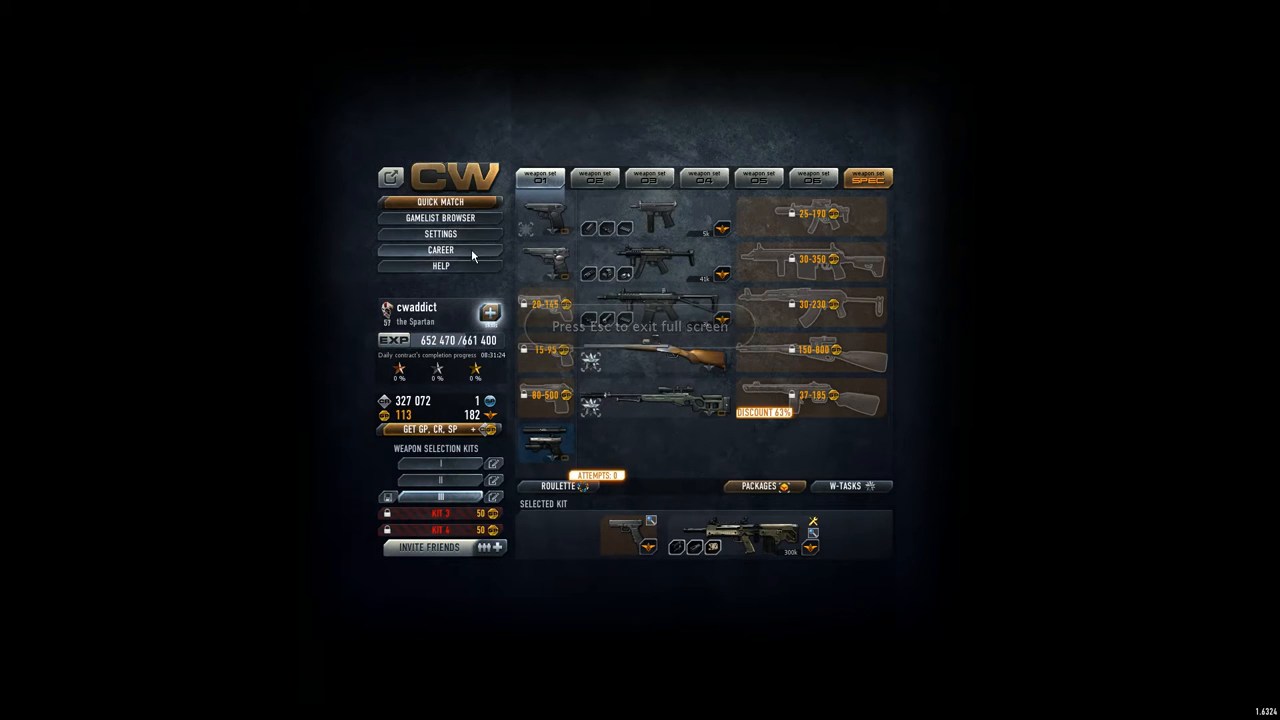
Show the clan's donation history with amounts, contributors and dates
{"action": "left_click", "coordinate": [440, 248]}
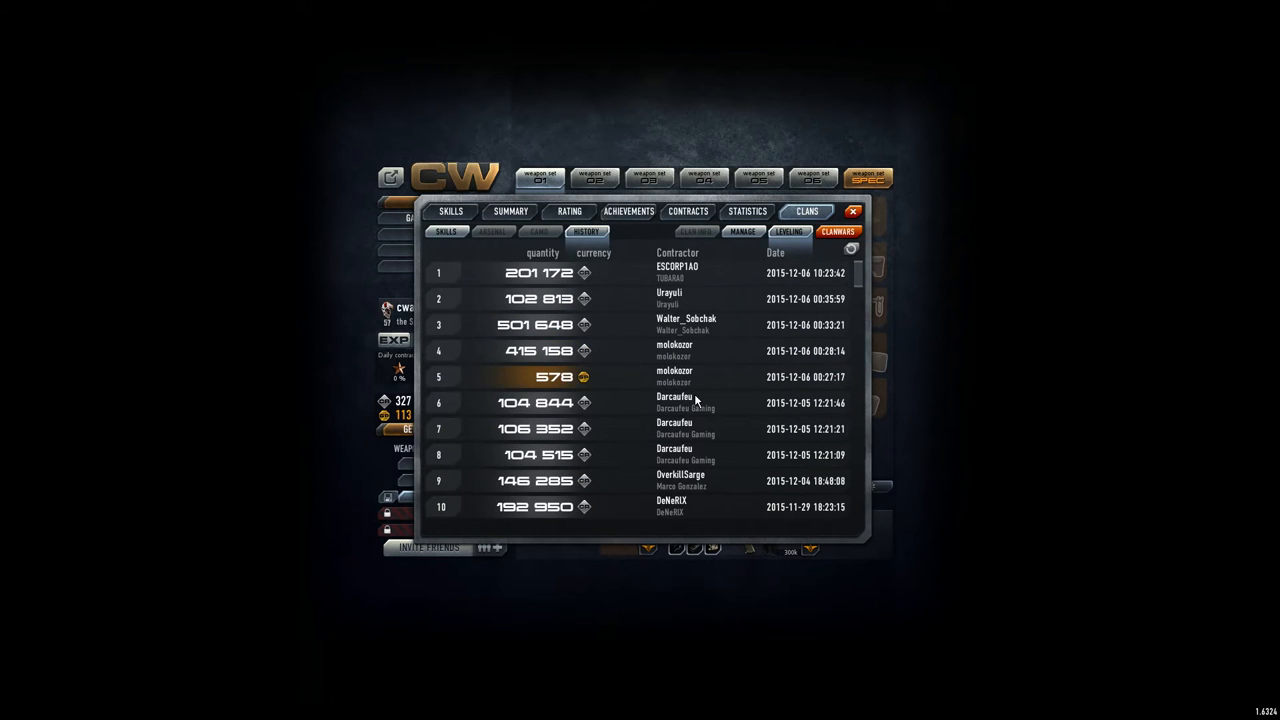
{"action": "mouse_move", "coordinate": [670, 384]}
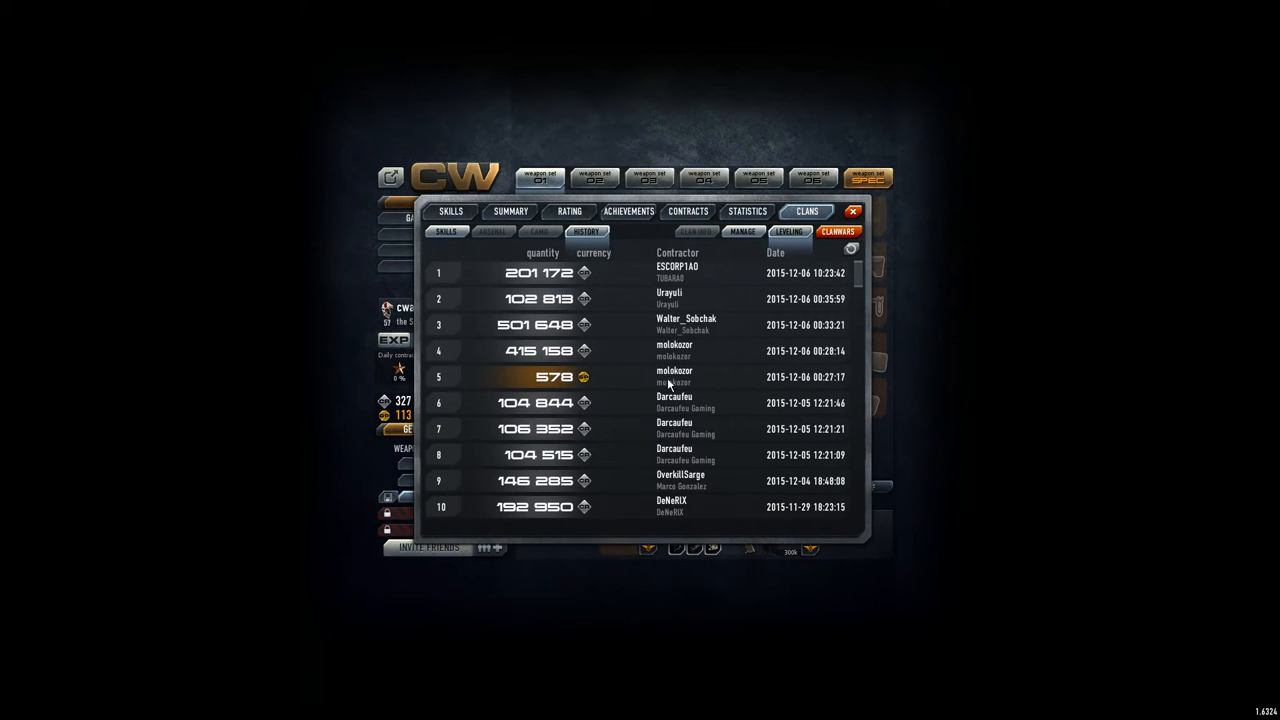
{"action": "mouse_move", "coordinate": [560, 390]}
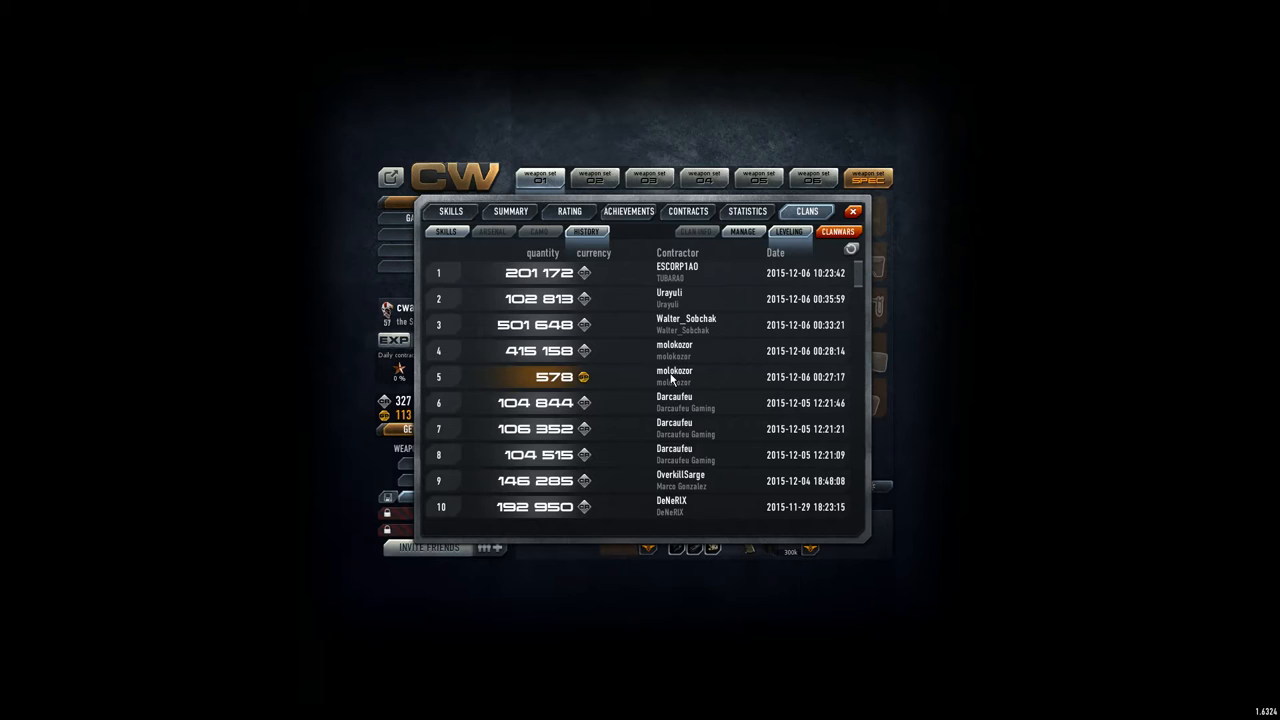
{"action": "mouse_move", "coordinate": [692, 374]}
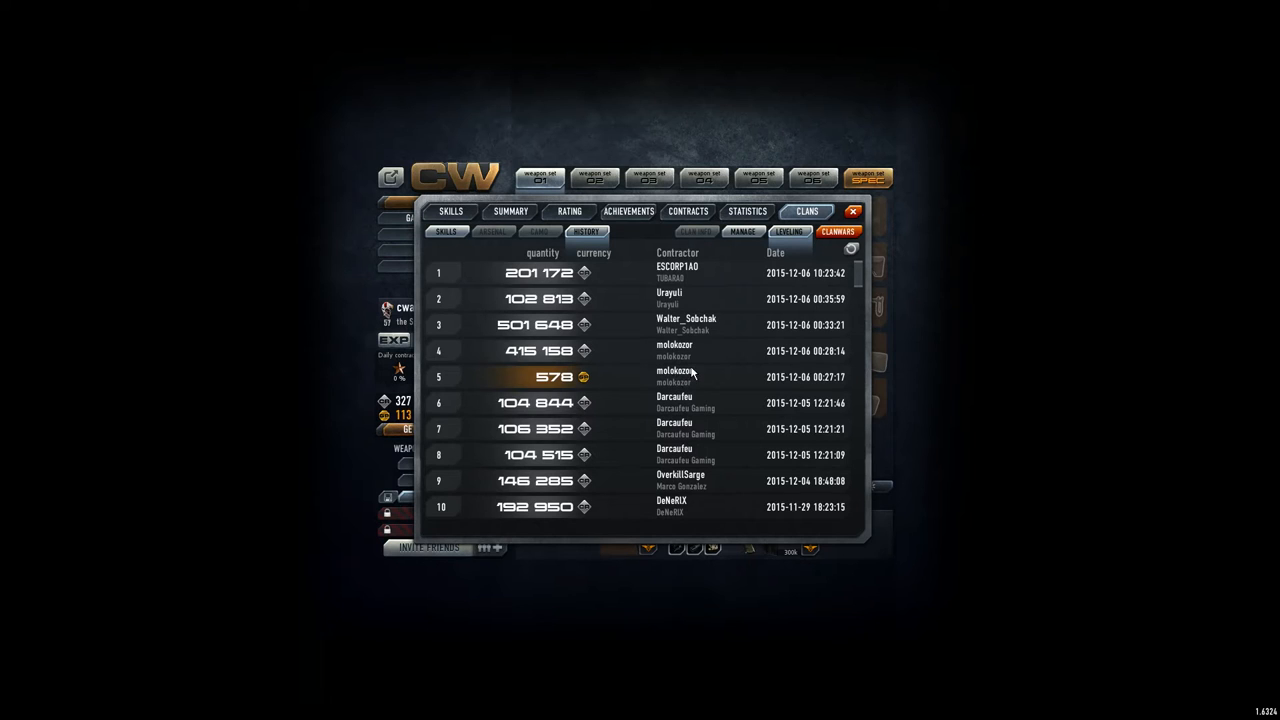
{"action": "mouse_move", "coordinate": [678, 308]}
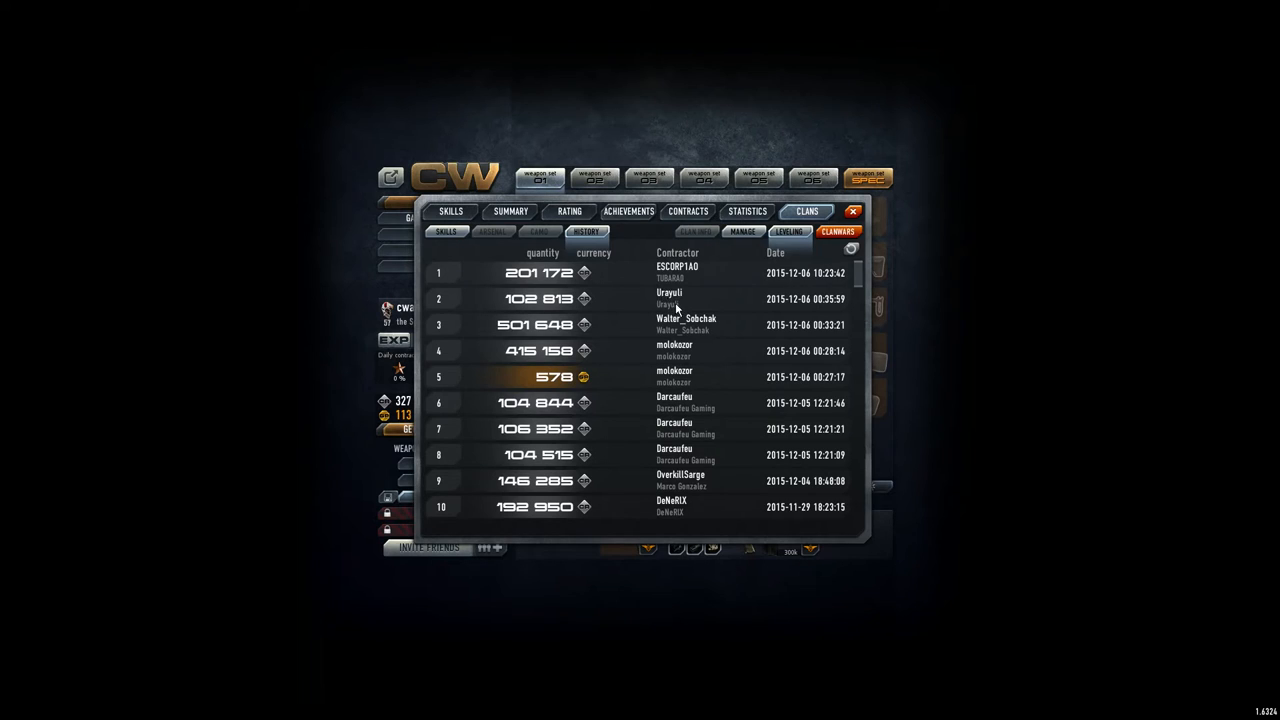
{"action": "mouse_move", "coordinate": [678, 332]}
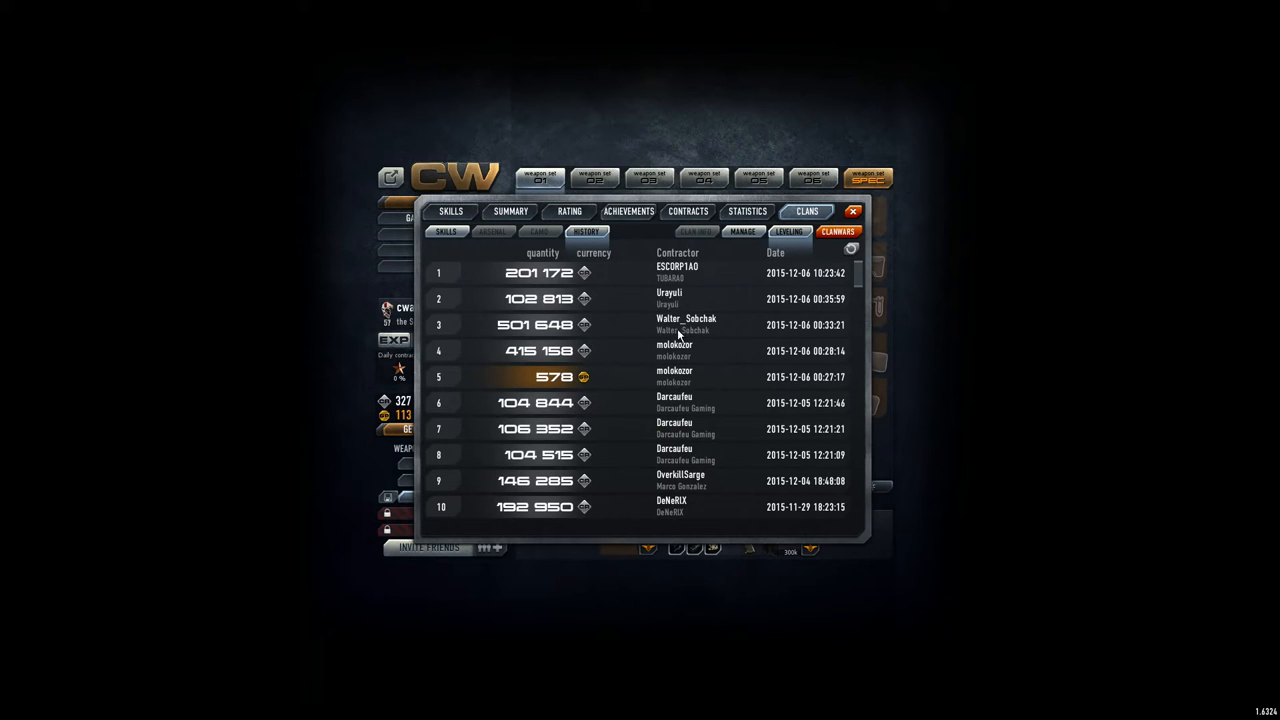
{"action": "mouse_move", "coordinate": [716, 336]}
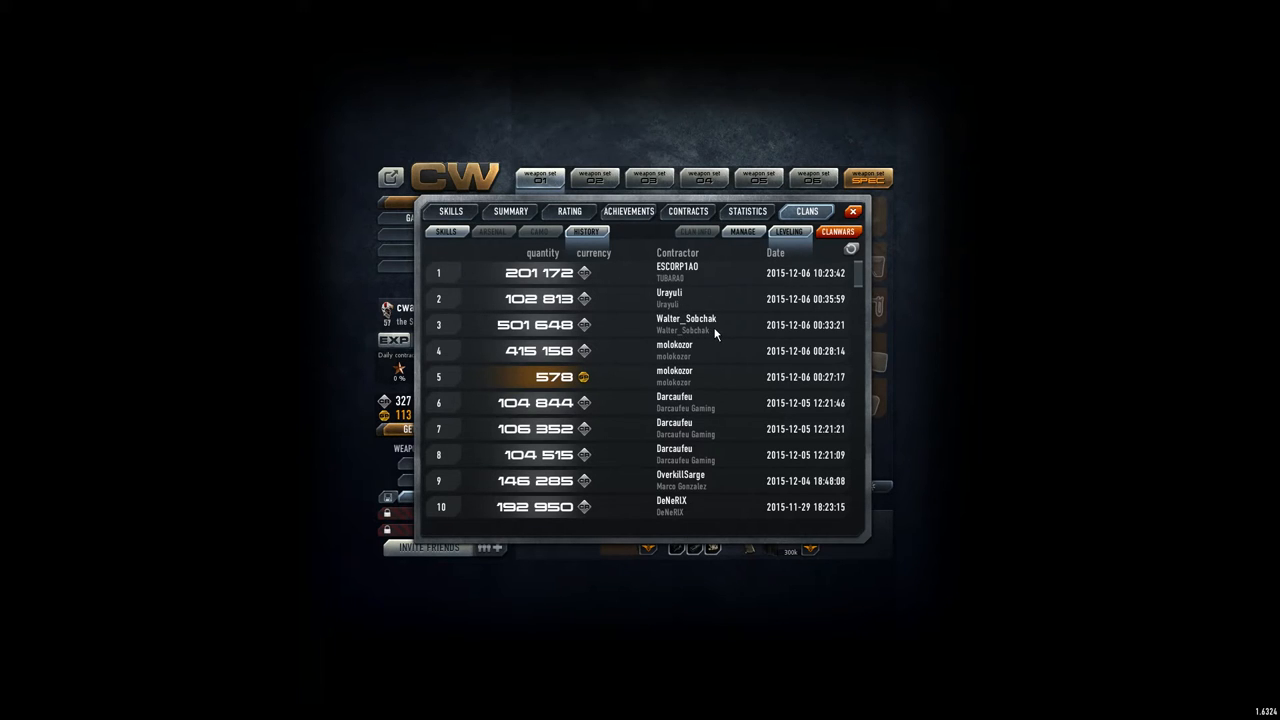
{"action": "mouse_move", "coordinate": [698, 492]}
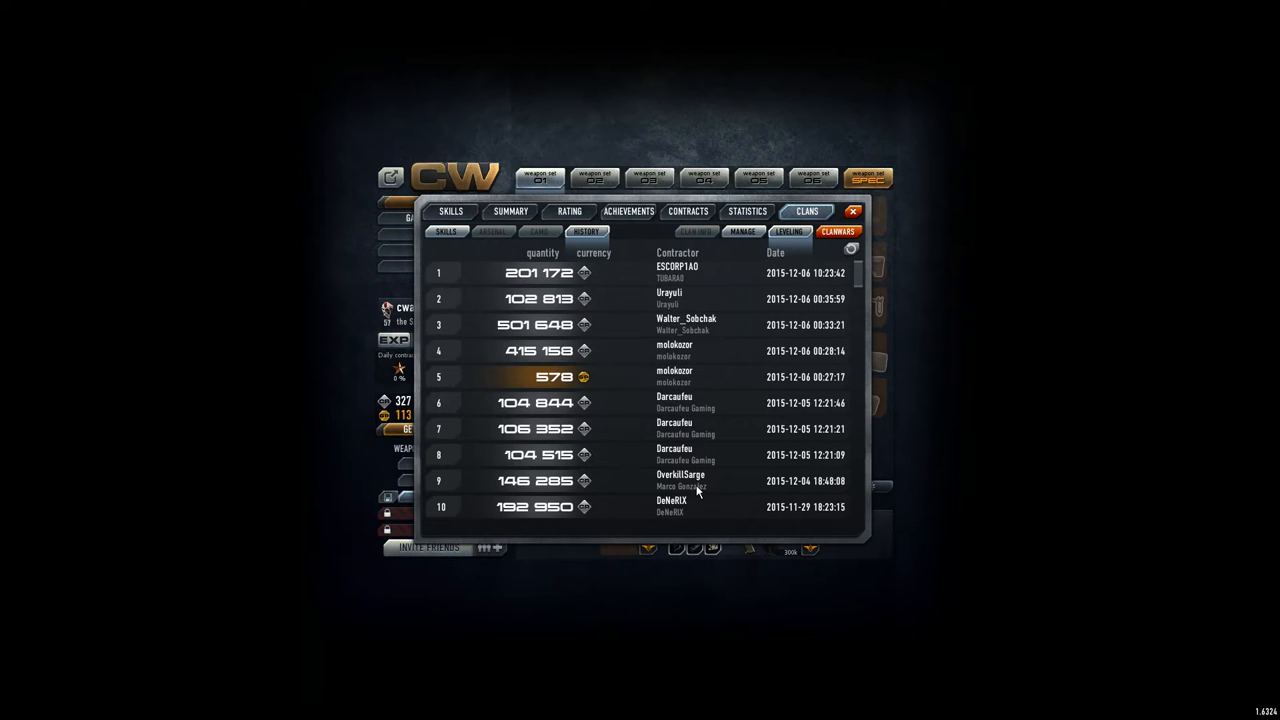
{"action": "mouse_move", "coordinate": [736, 460]}
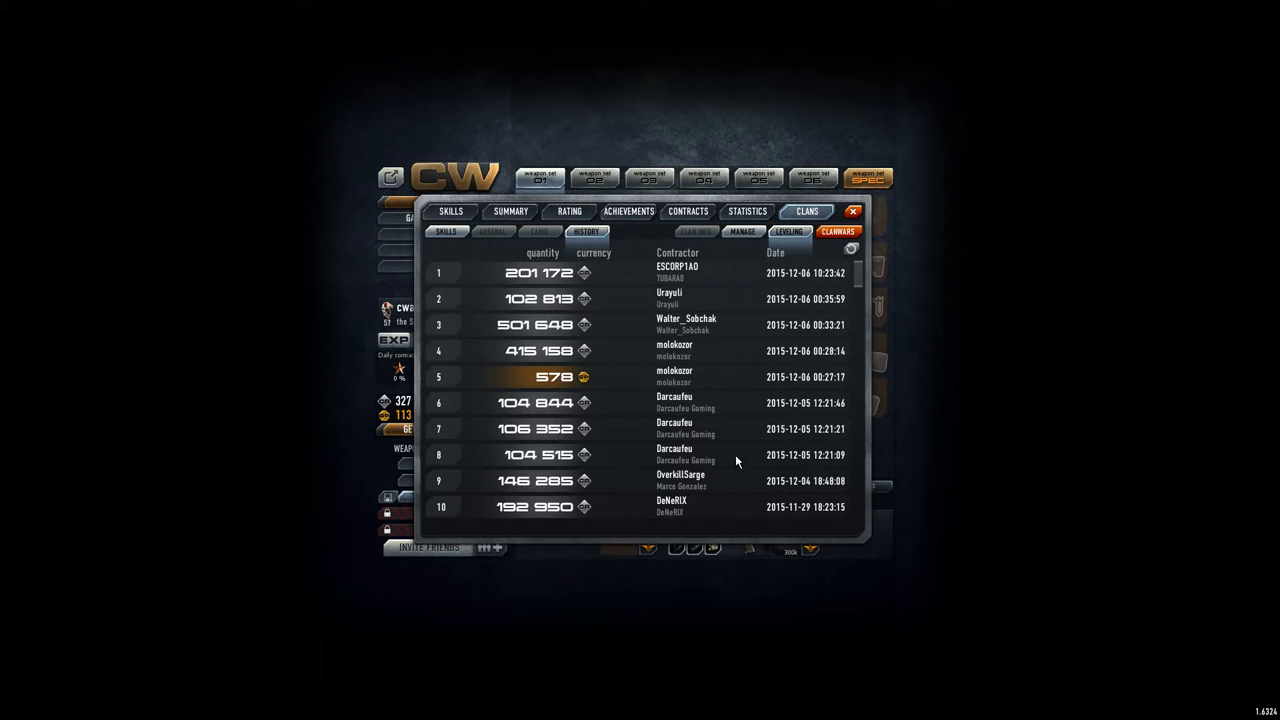
{"action": "mouse_move", "coordinate": [712, 268]}
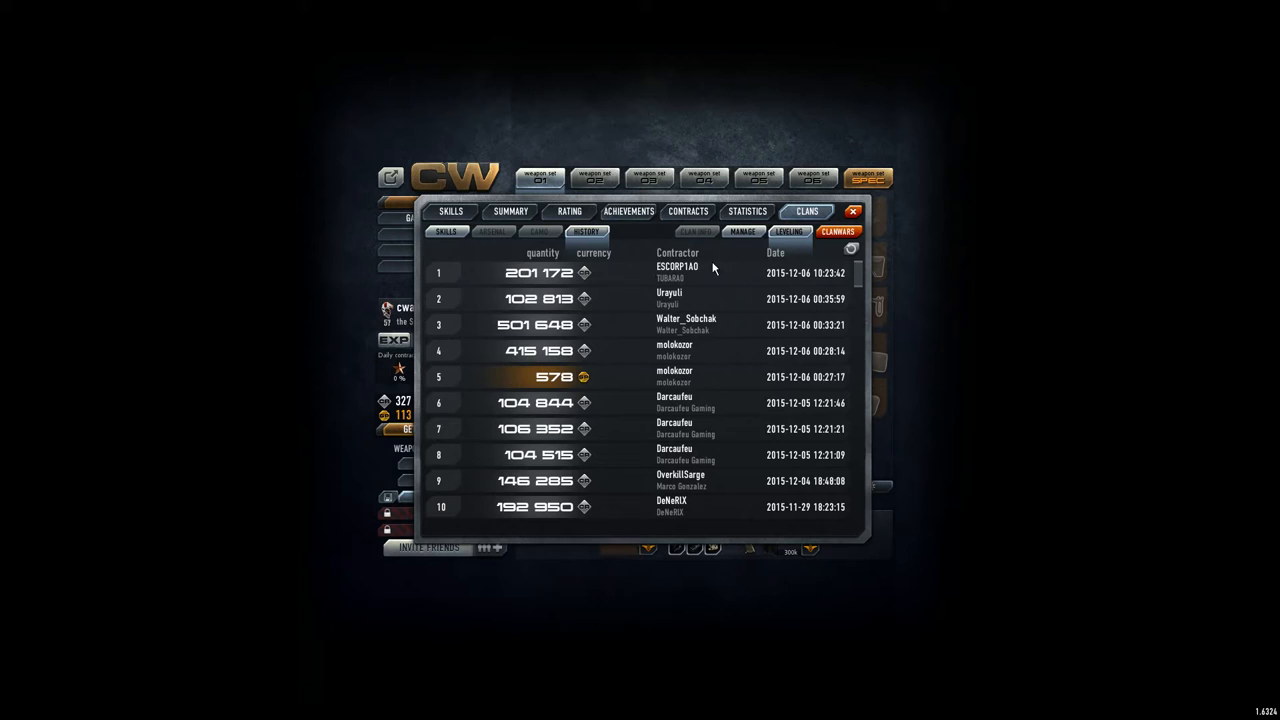
{"action": "mouse_move", "coordinate": [736, 248]}
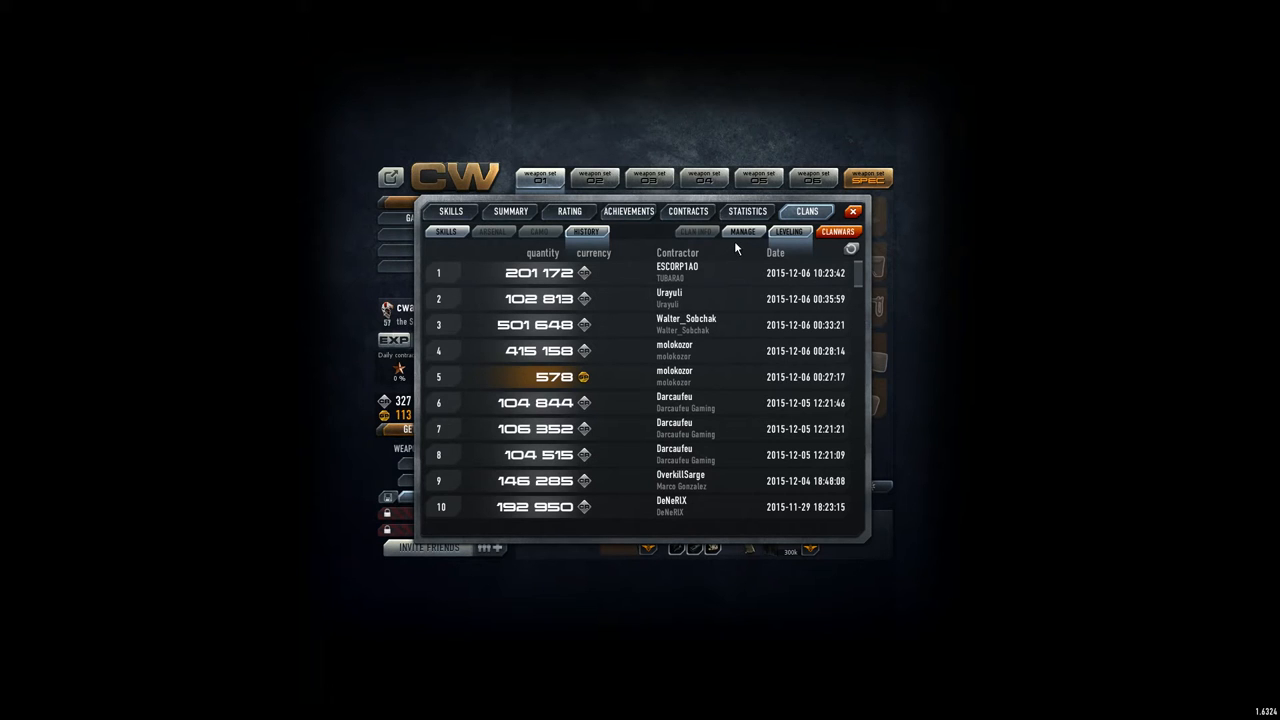
Accept all three pending join requests from the clan overview so they become members
{"action": "left_click", "coordinate": [742, 232]}
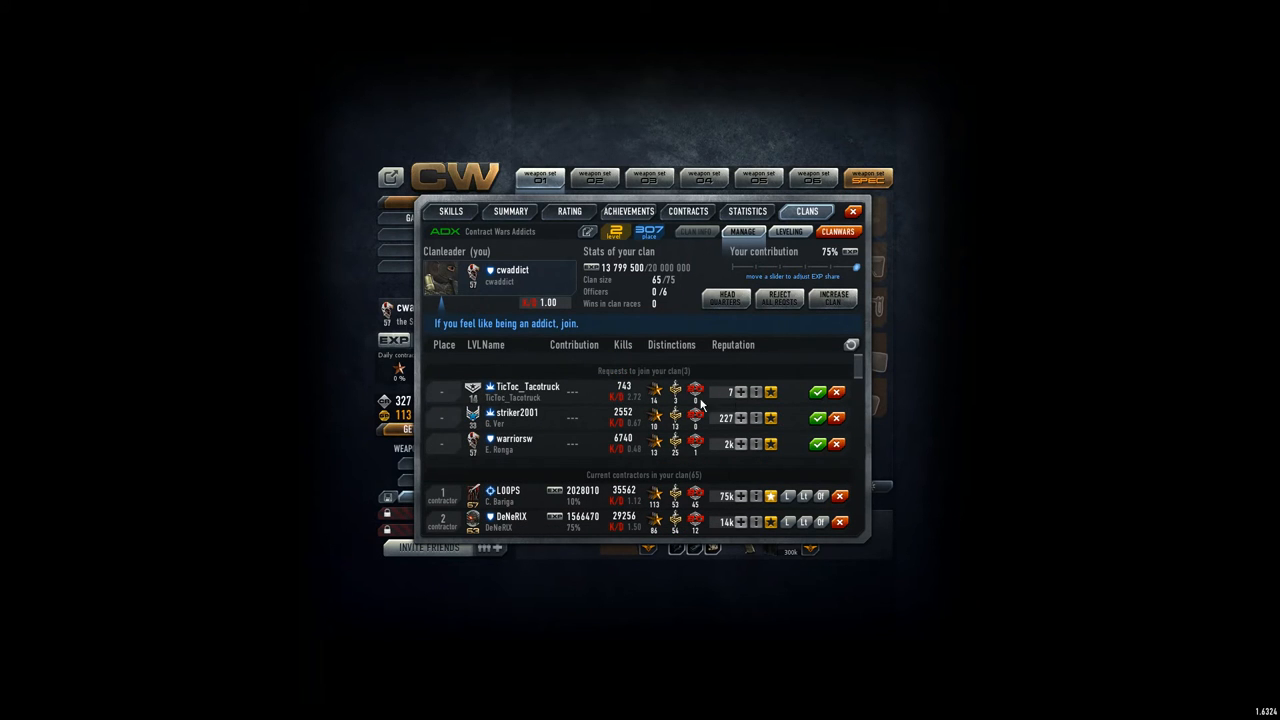
{"action": "left_click", "coordinate": [816, 390]}
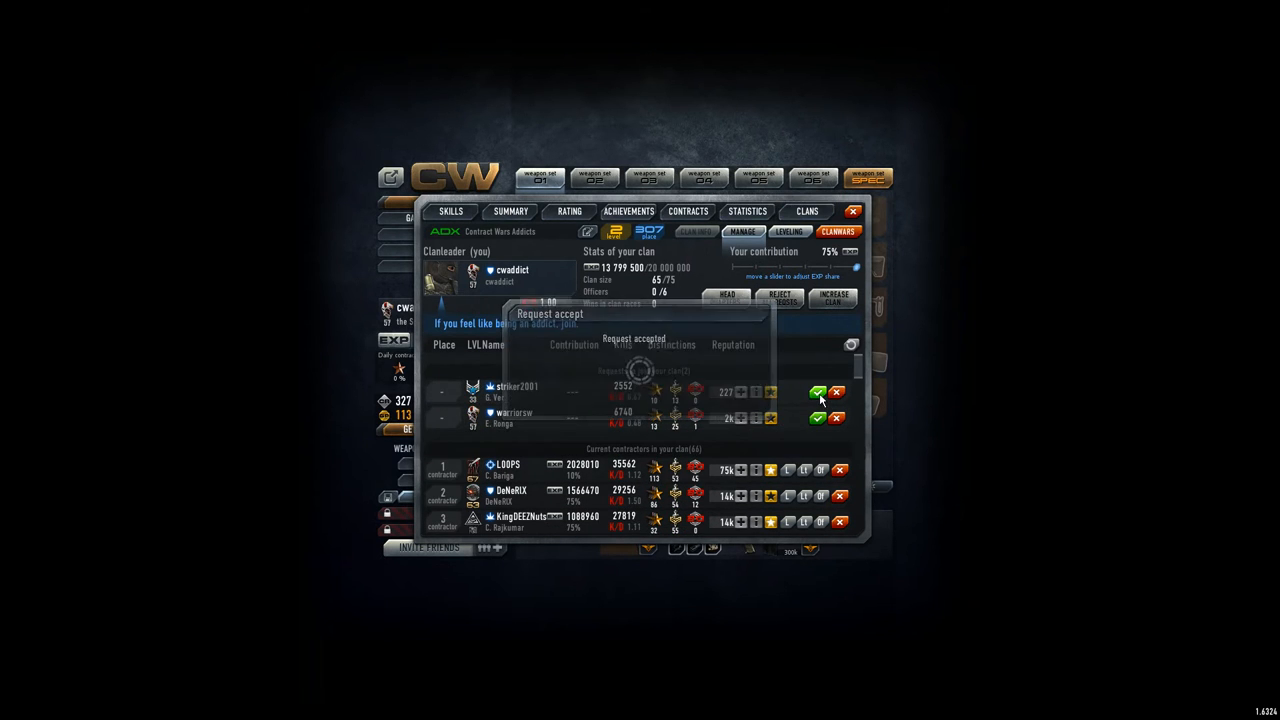
{"action": "left_click", "coordinate": [818, 392]}
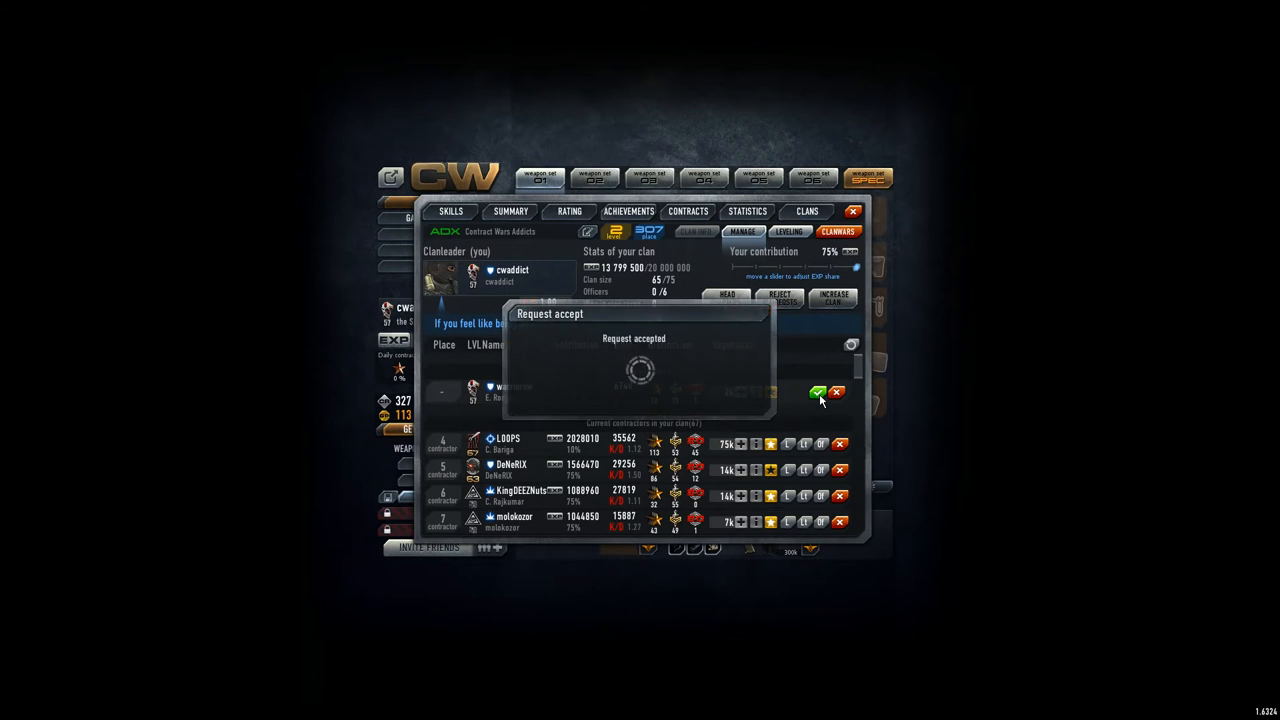
{"action": "left_click", "coordinate": [818, 390]}
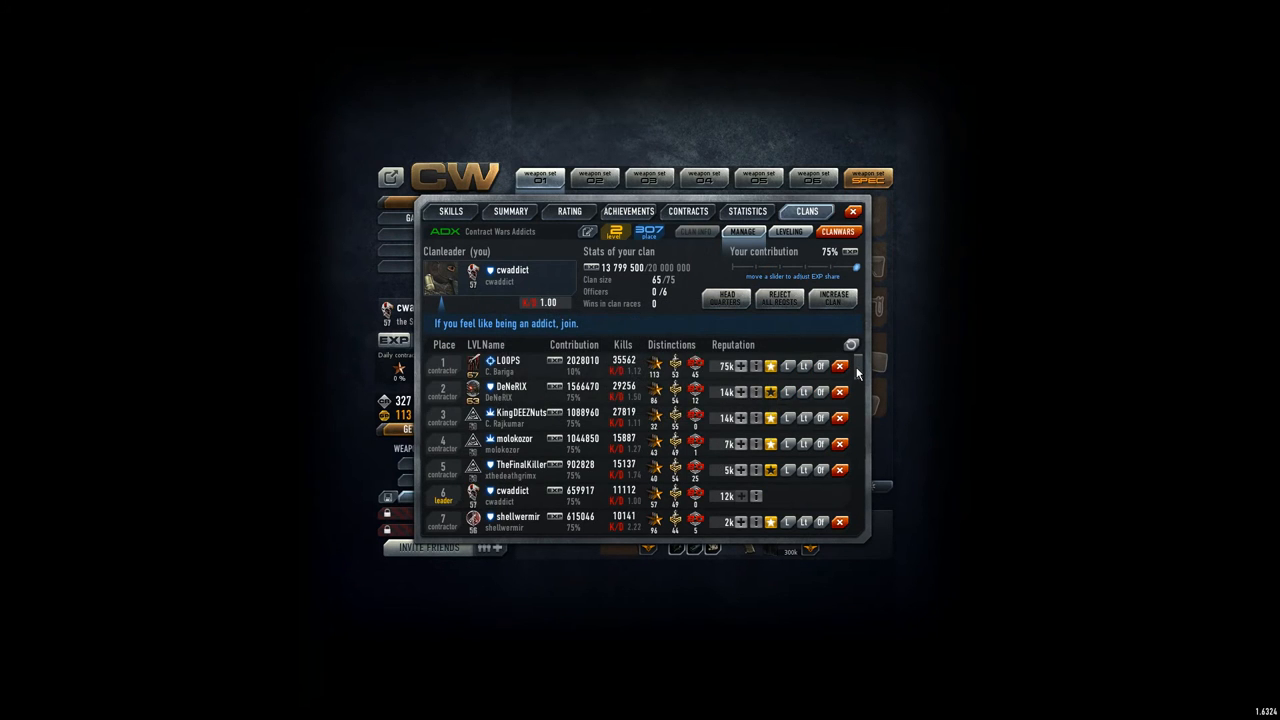
Dismiss the fifth-ranked contractor TheFoxKiller from the clan and confirm with YES
{"action": "scroll", "scroll_direction": "down", "scroll_amount": 3}
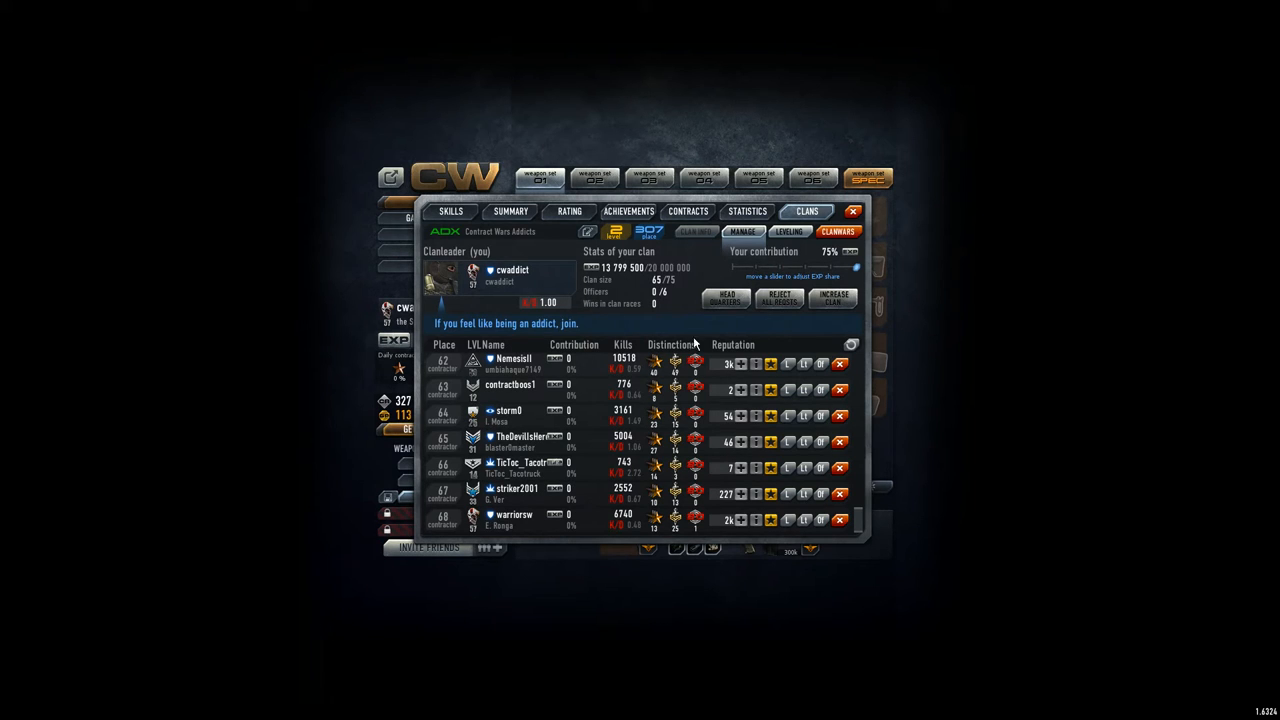
{"action": "mouse_move", "coordinate": [670, 292]}
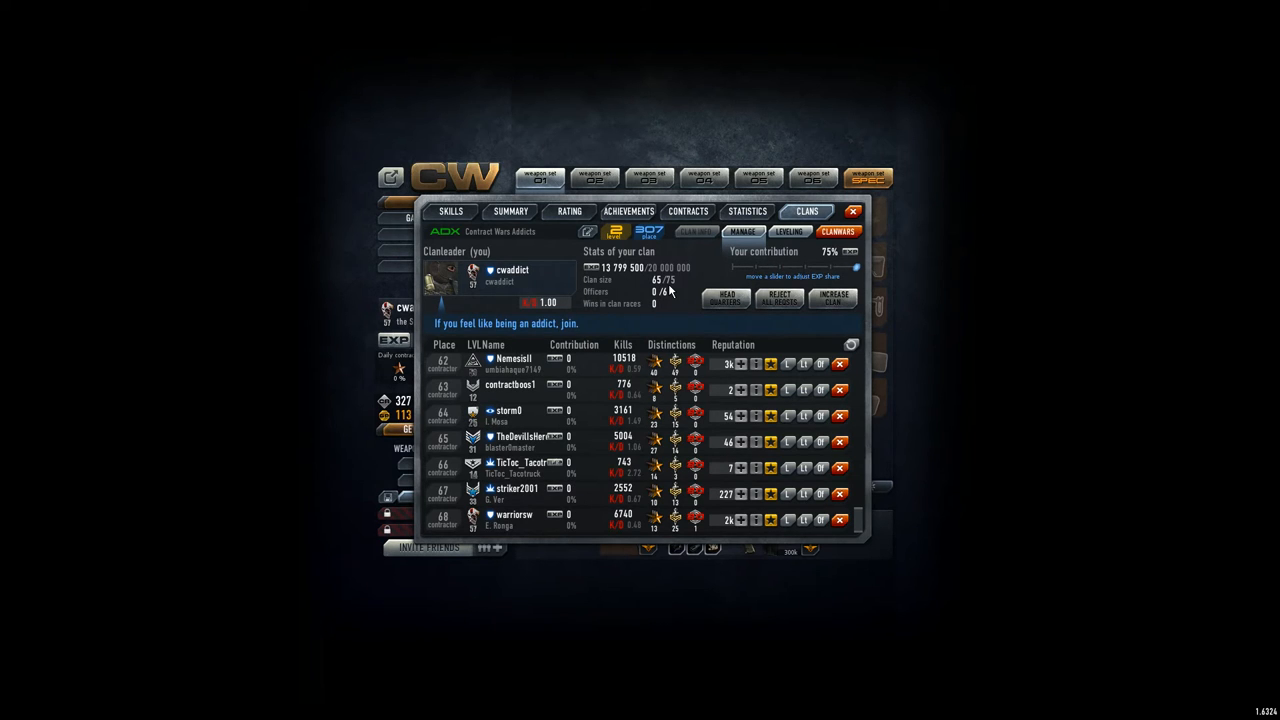
{"action": "mouse_move", "coordinate": [600, 444]}
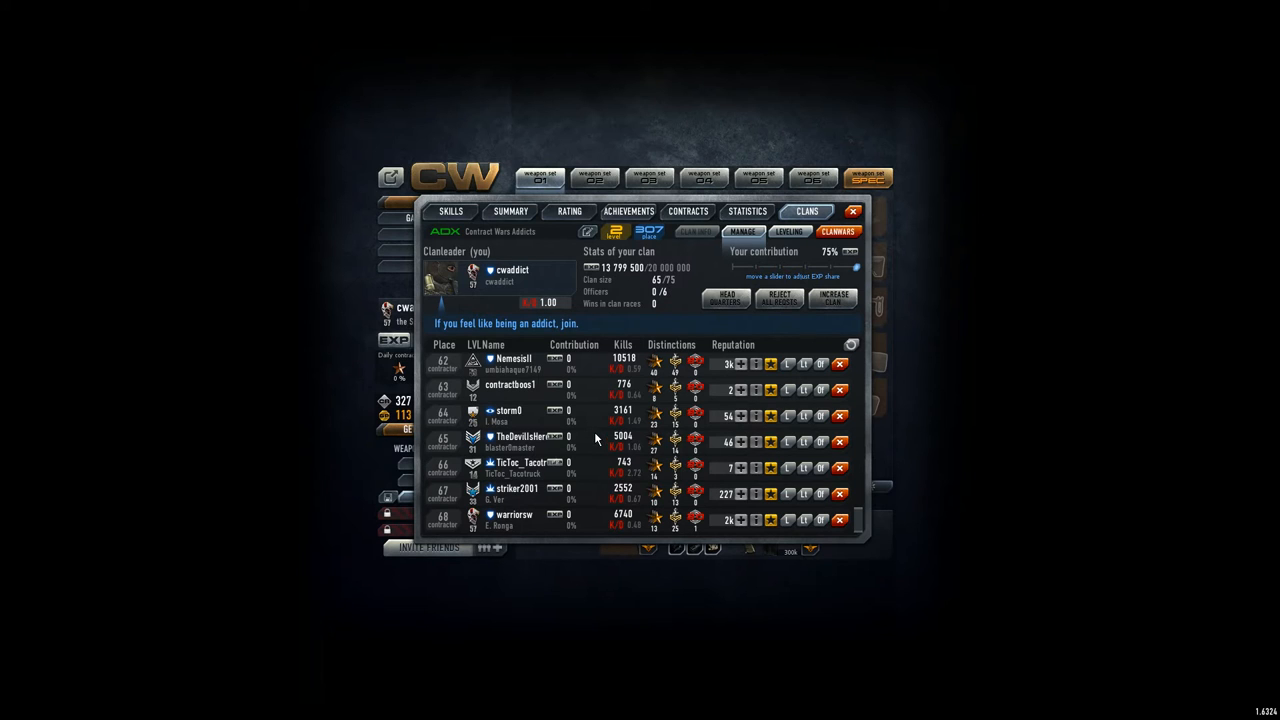
{"action": "mouse_move", "coordinate": [490, 472]}
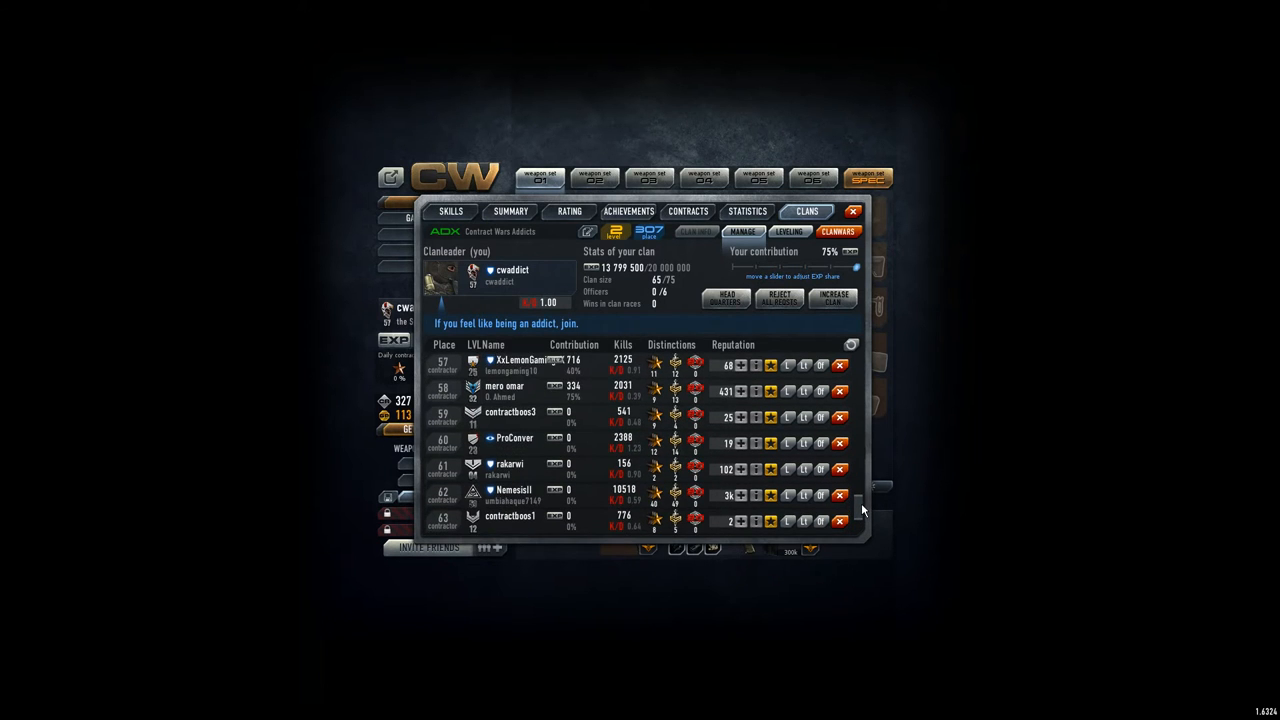
{"action": "scroll", "scroll_direction": "down", "scroll_amount": 3}
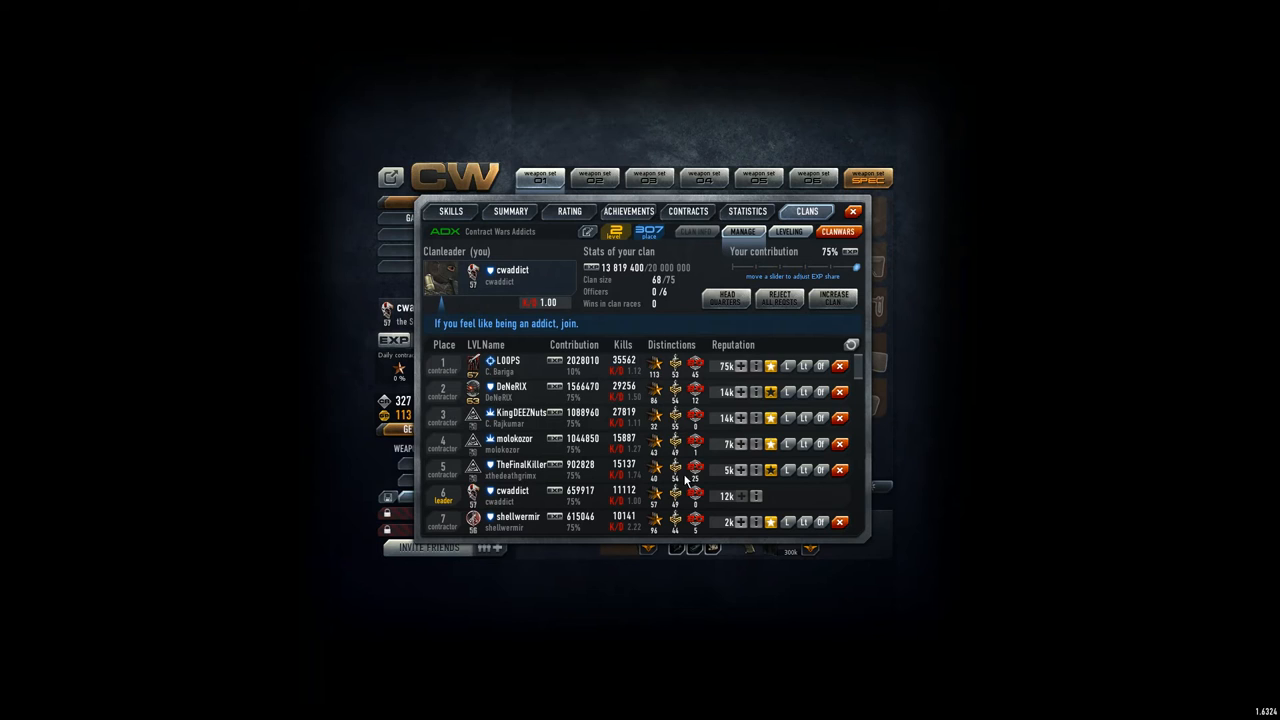
{"action": "mouse_move", "coordinate": [588, 476]}
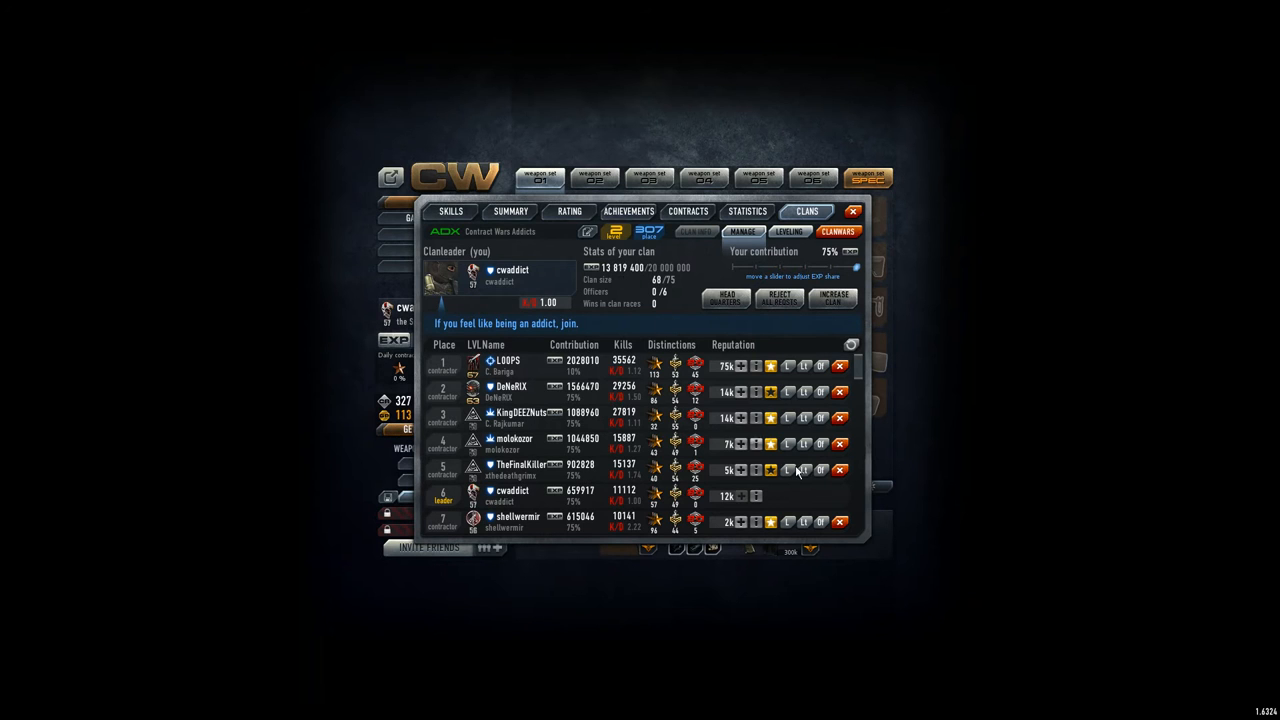
{"action": "left_click", "coordinate": [840, 470]}
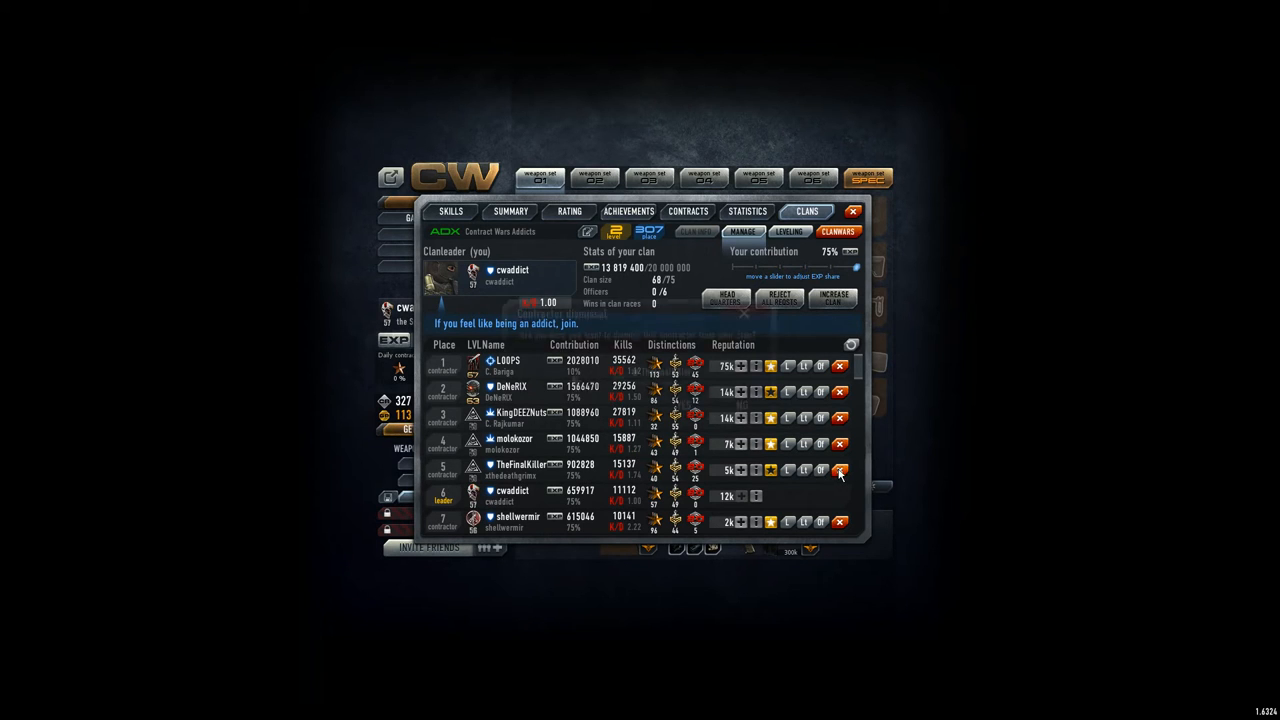
{"action": "left_click", "coordinate": [840, 470]}
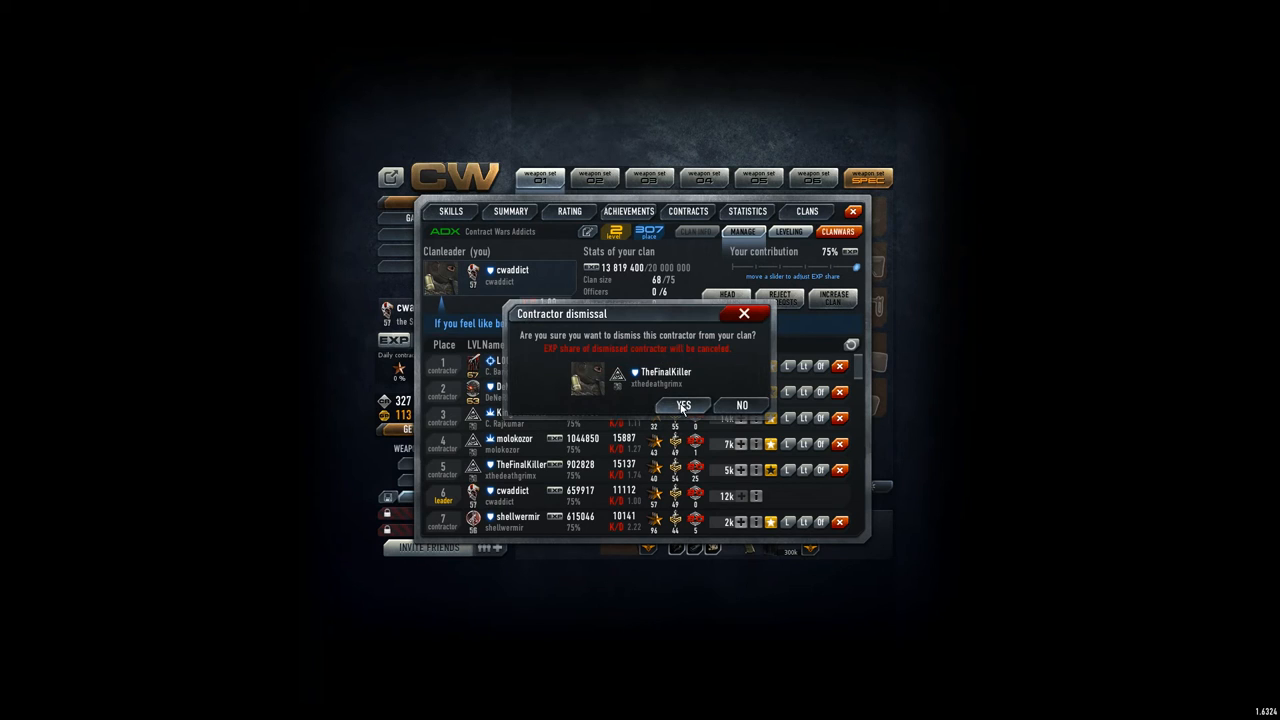
{"action": "left_click", "coordinate": [684, 404]}
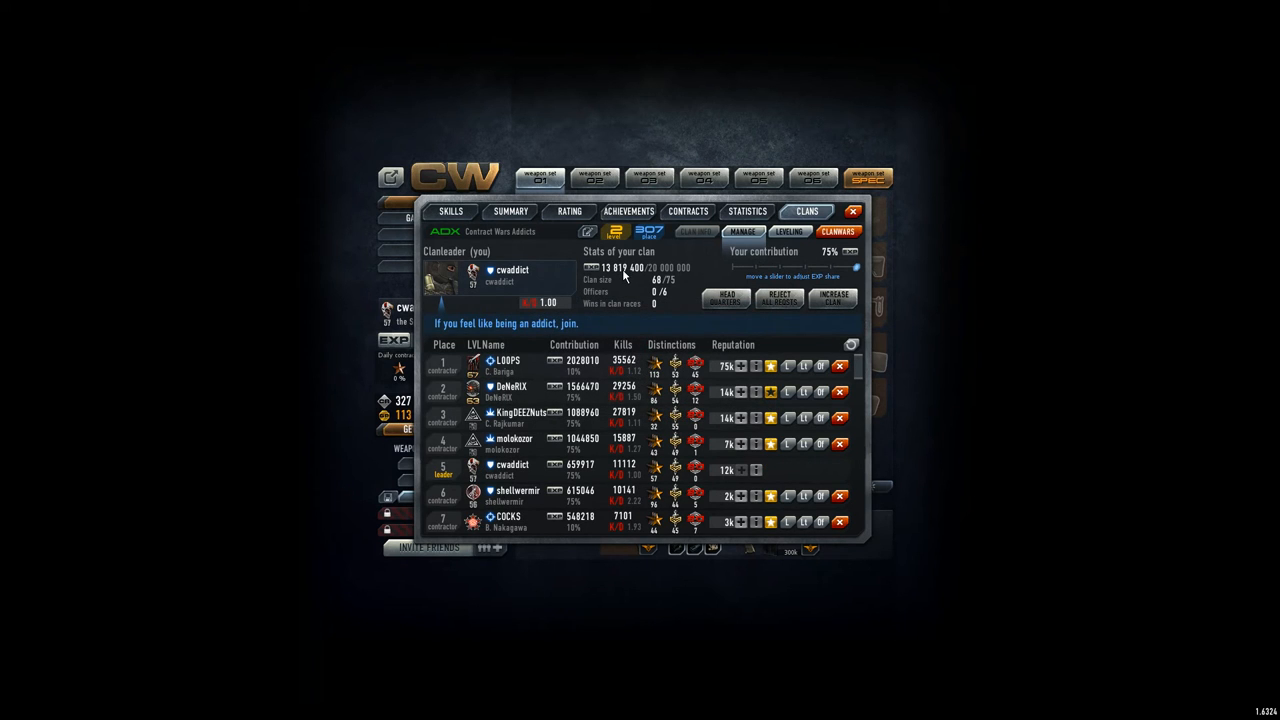
{"action": "mouse_move", "coordinate": [540, 380]}
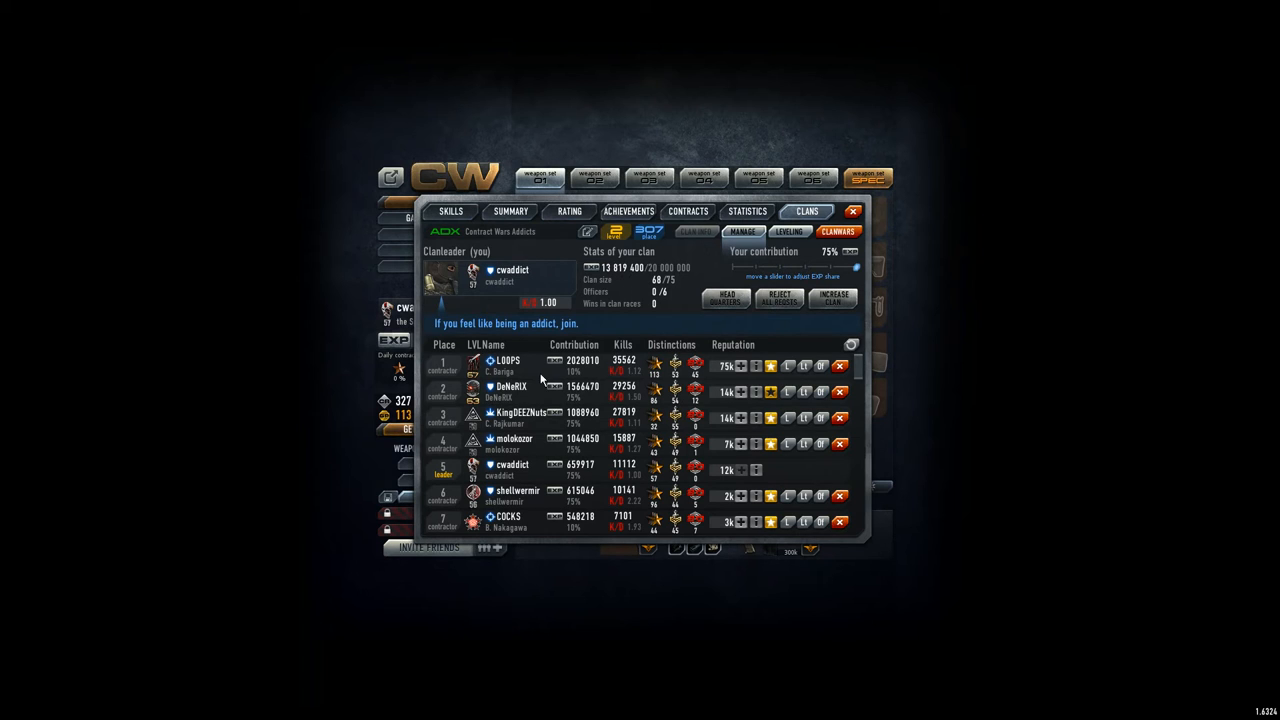
{"action": "mouse_move", "coordinate": [540, 380]}
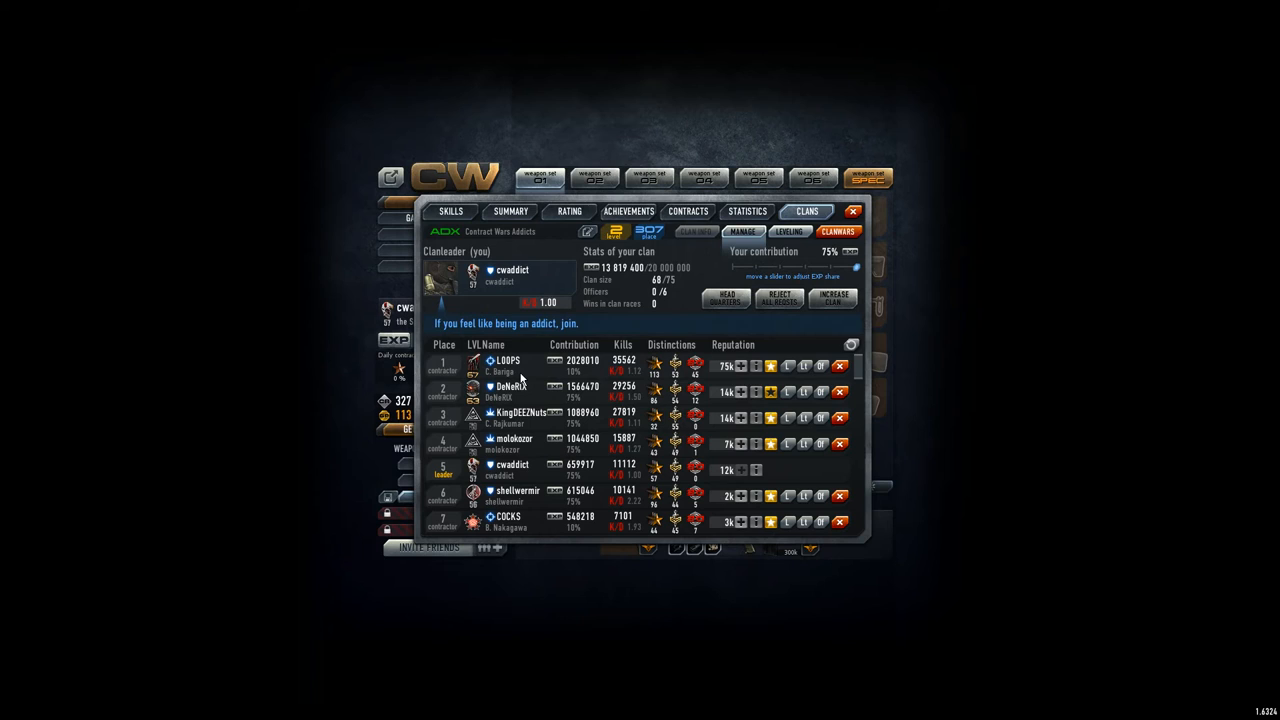
{"action": "mouse_move", "coordinate": [512, 404]}
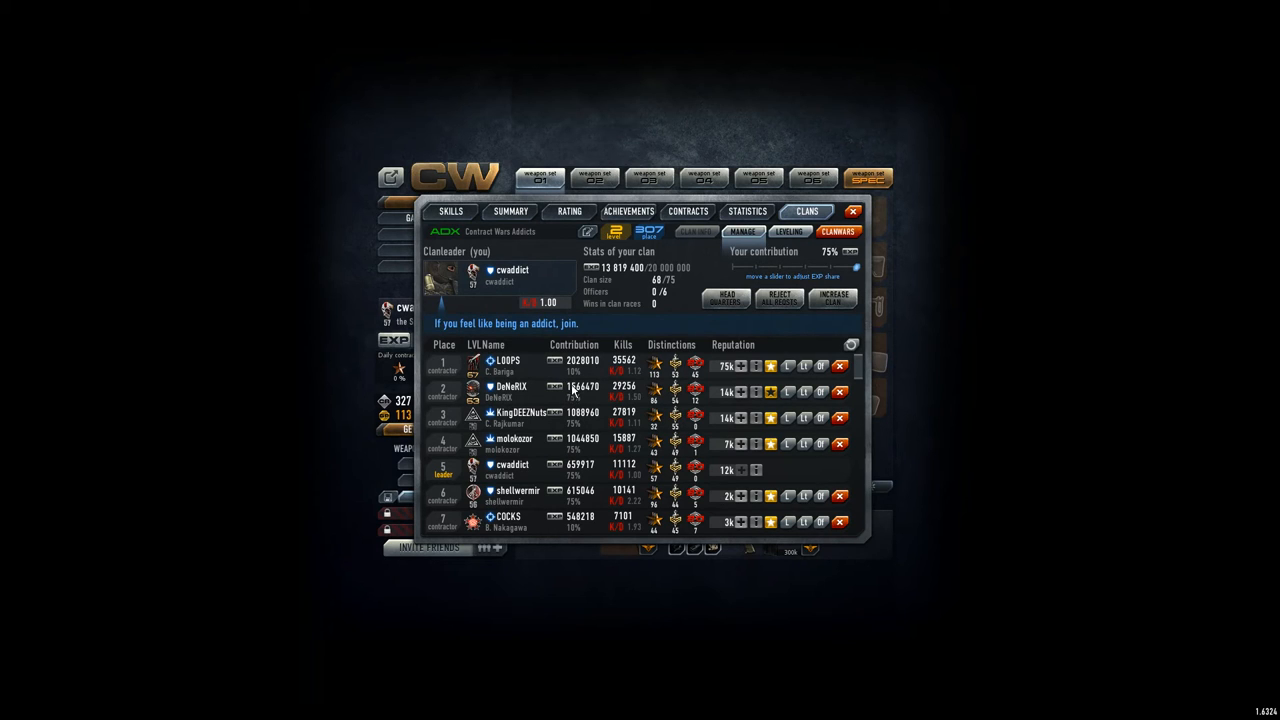
{"action": "mouse_move", "coordinate": [576, 400]}
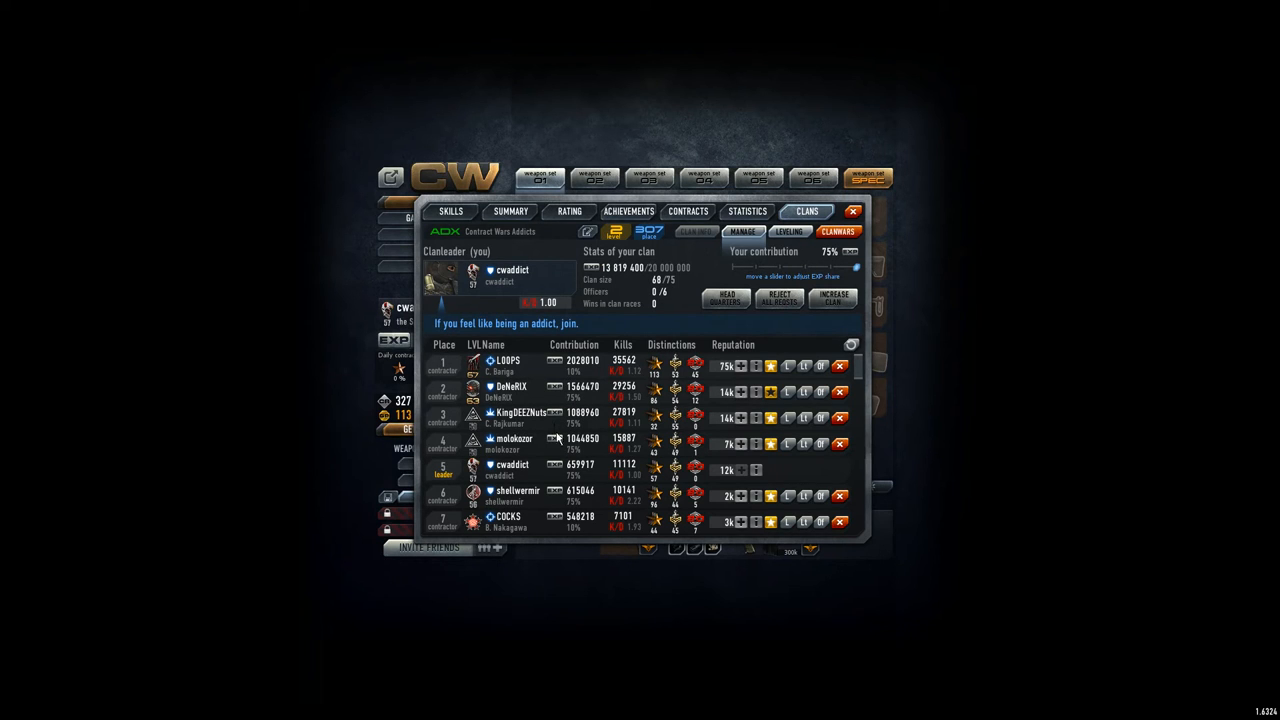
{"action": "mouse_move", "coordinate": [576, 482]}
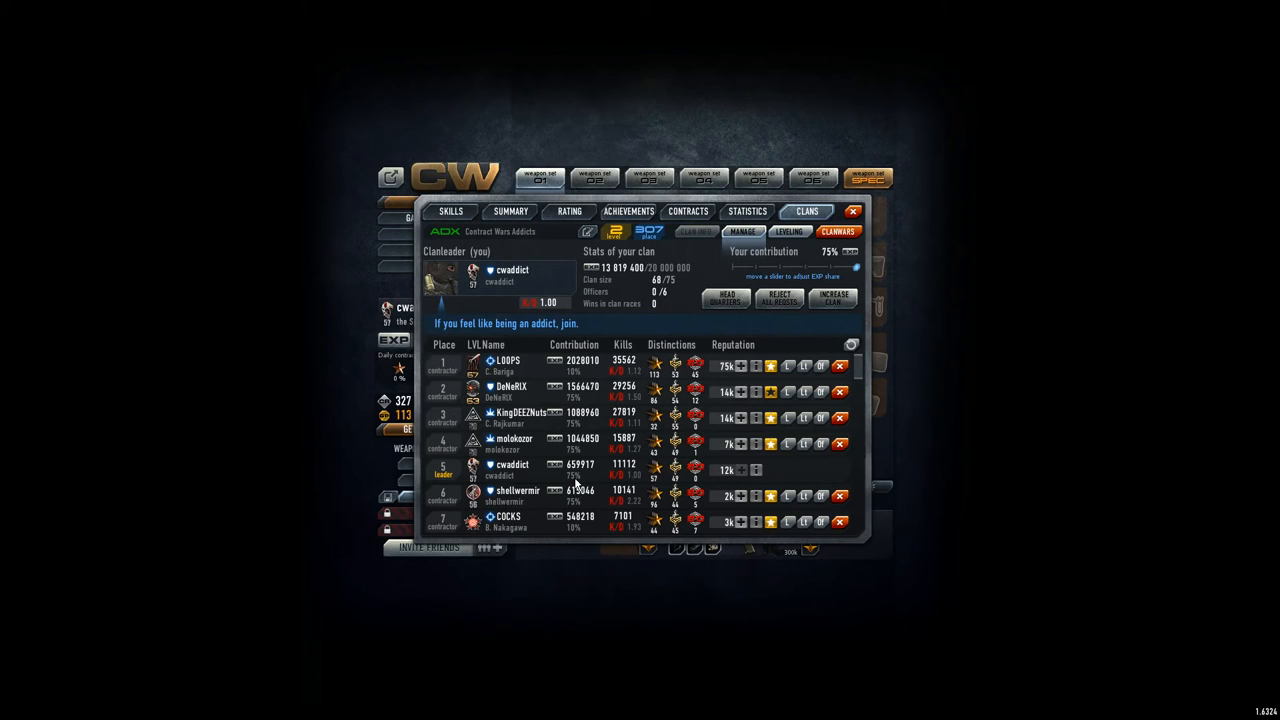
{"action": "mouse_move", "coordinate": [576, 478]}
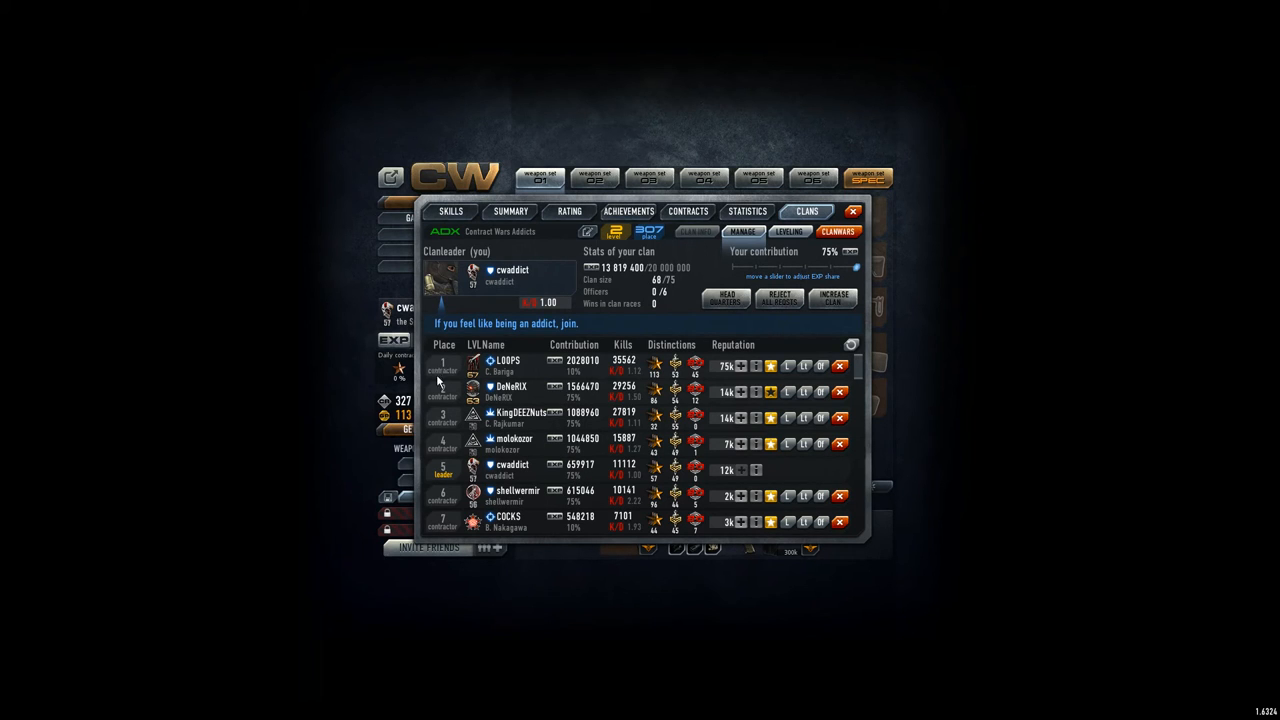
{"action": "mouse_move", "coordinate": [576, 290]}
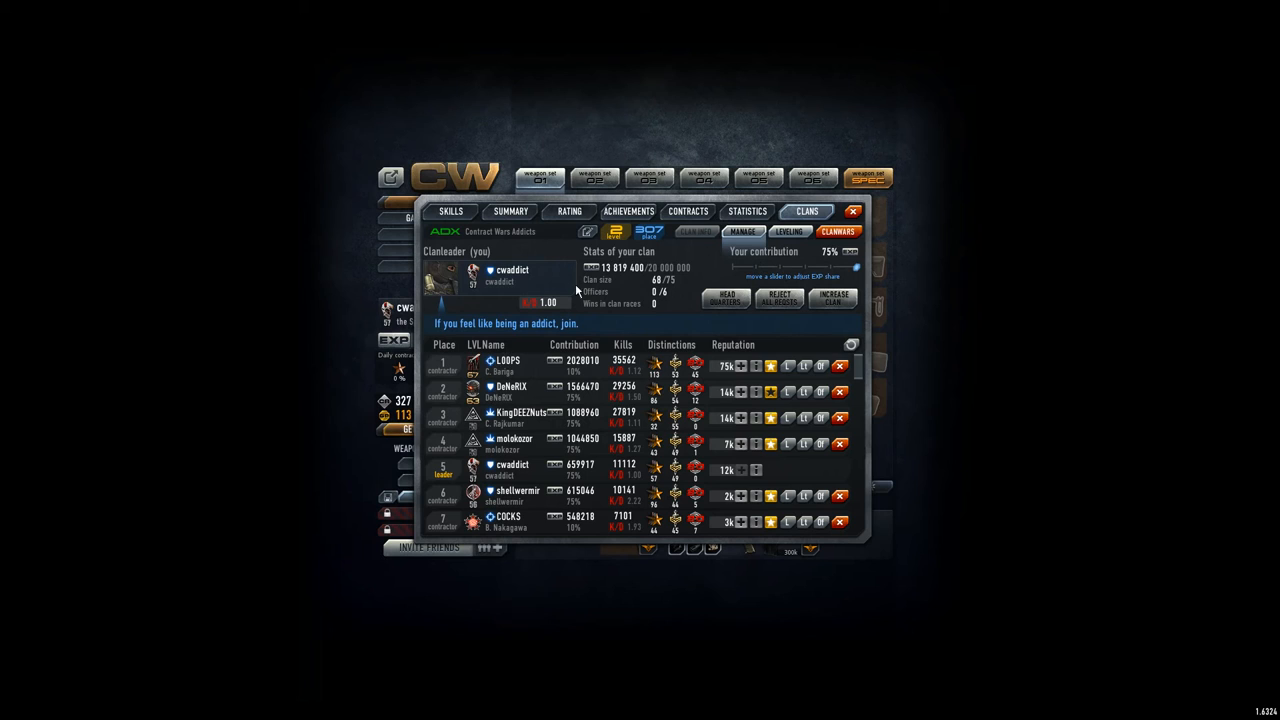
{"action": "mouse_move", "coordinate": [636, 296]}
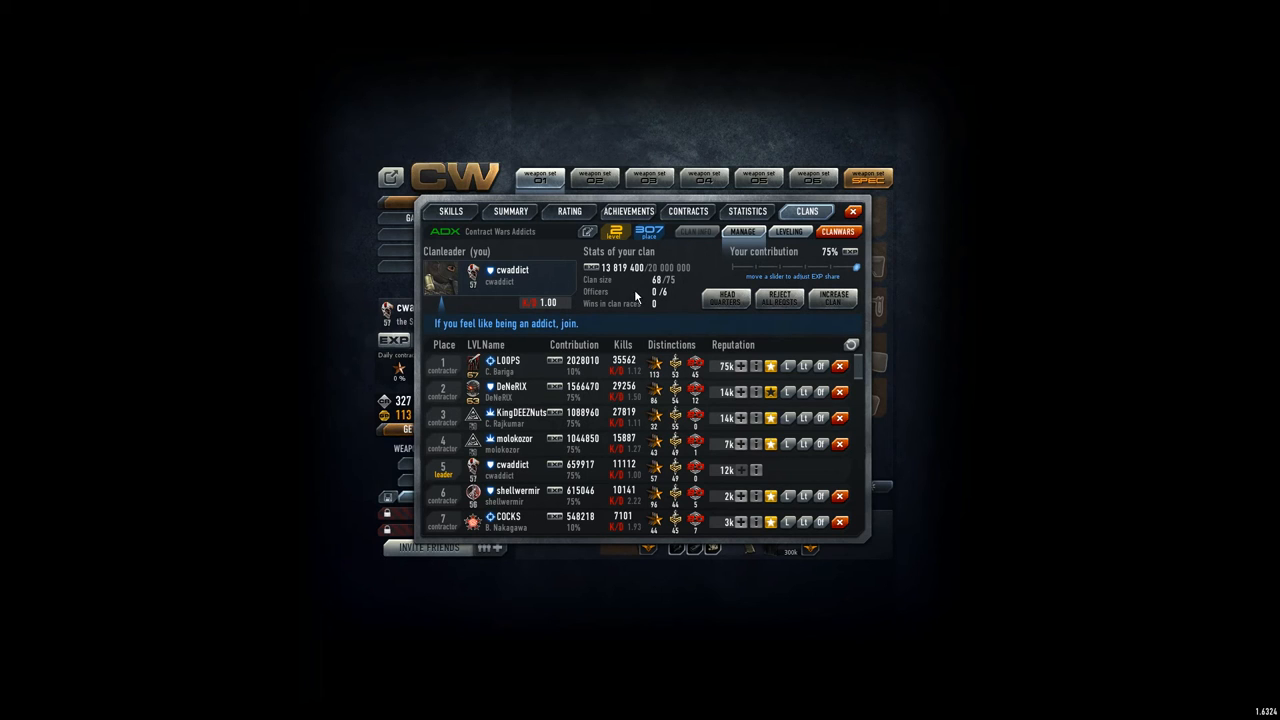
{"action": "mouse_move", "coordinate": [768, 392]}
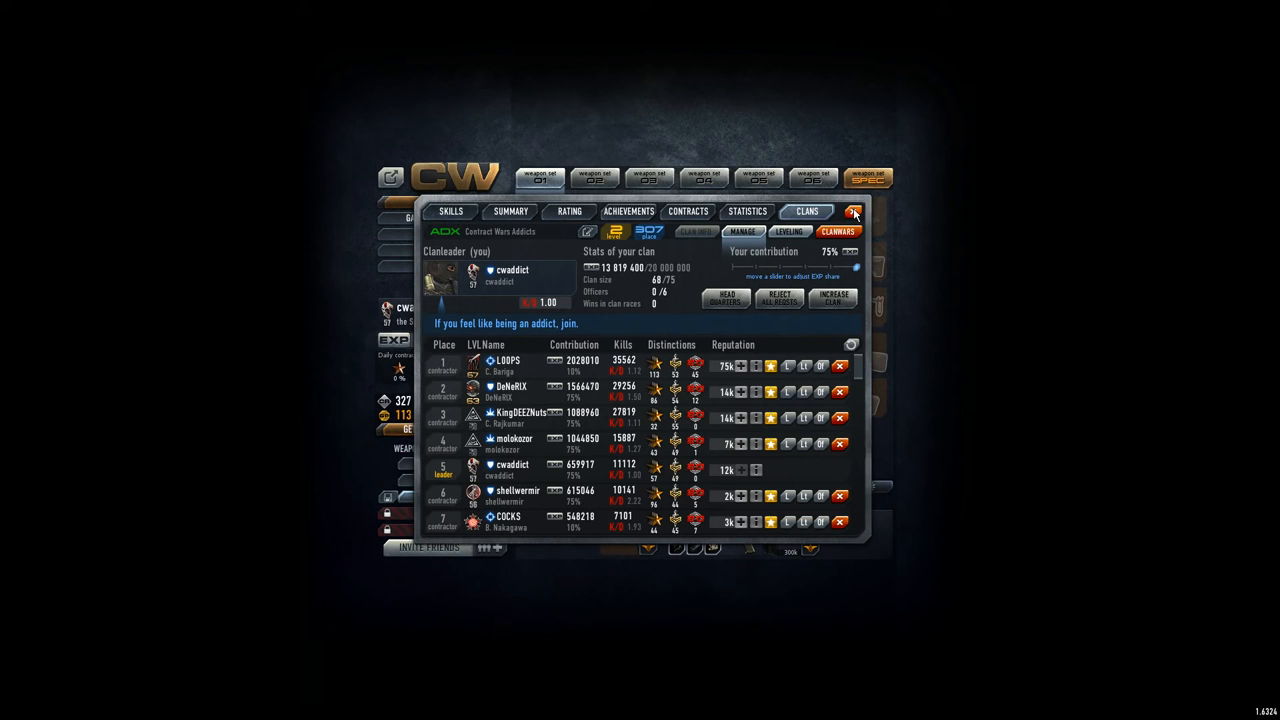
Leave the clan panel, refresh the gamelist browser, and return to the weapon kits screen
{"action": "left_click", "coordinate": [854, 212]}
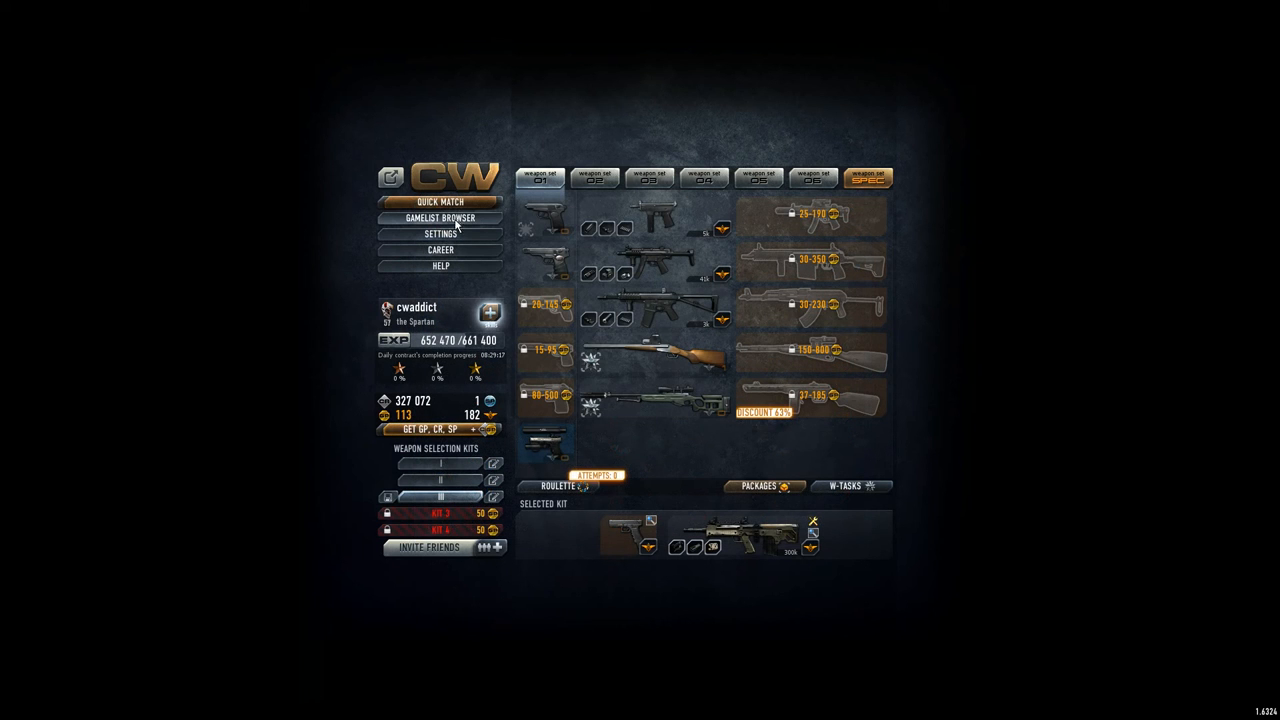
{"action": "left_click", "coordinate": [440, 218]}
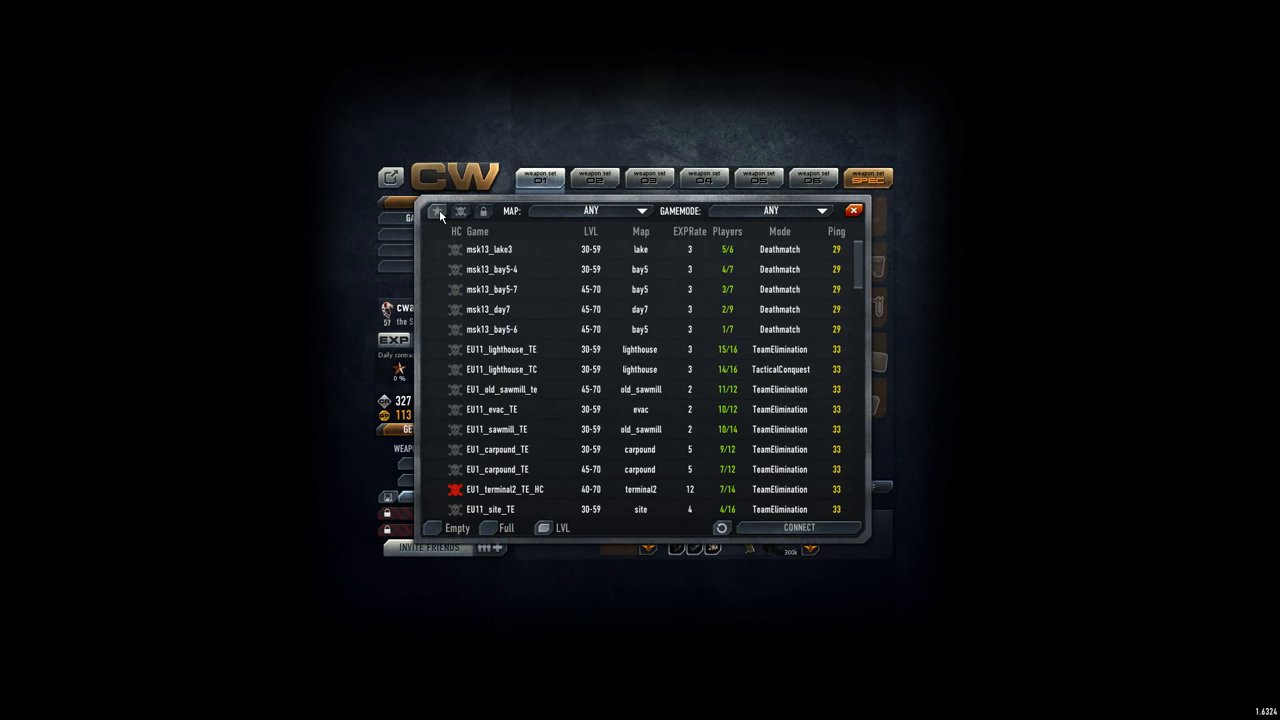
{"action": "left_click", "coordinate": [436, 210]}
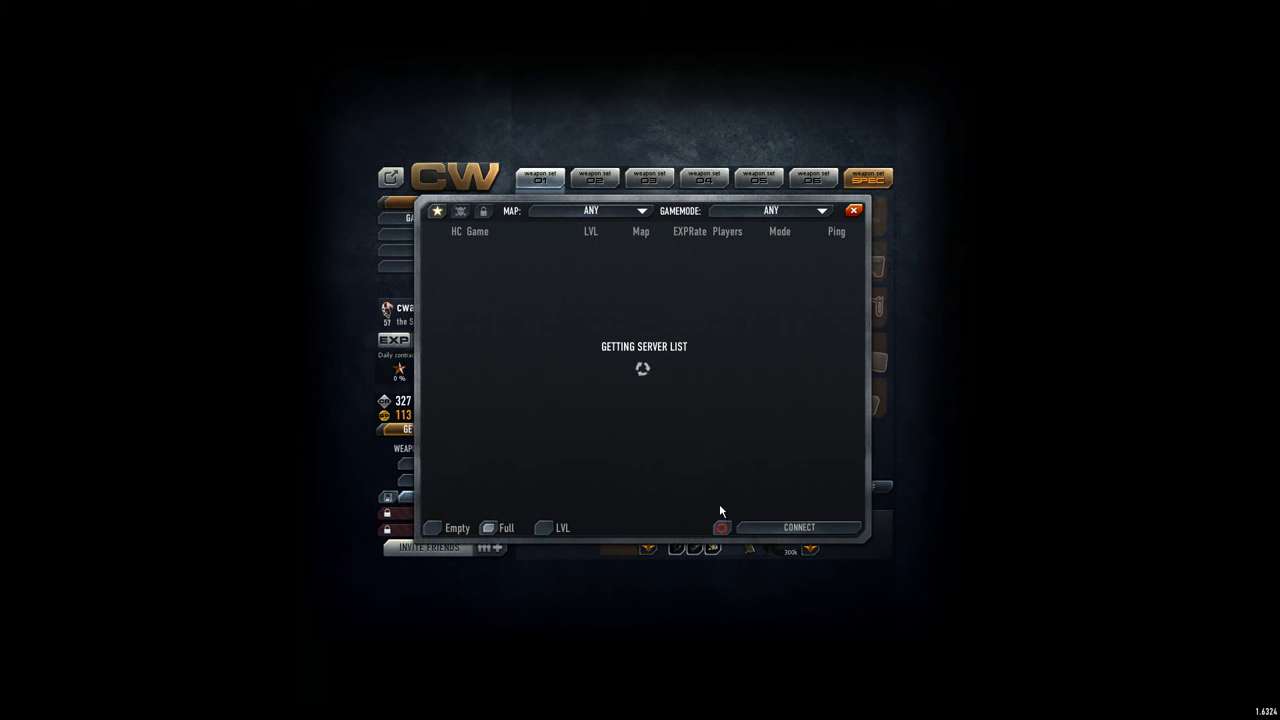
{"action": "mouse_move", "coordinate": [724, 468]}
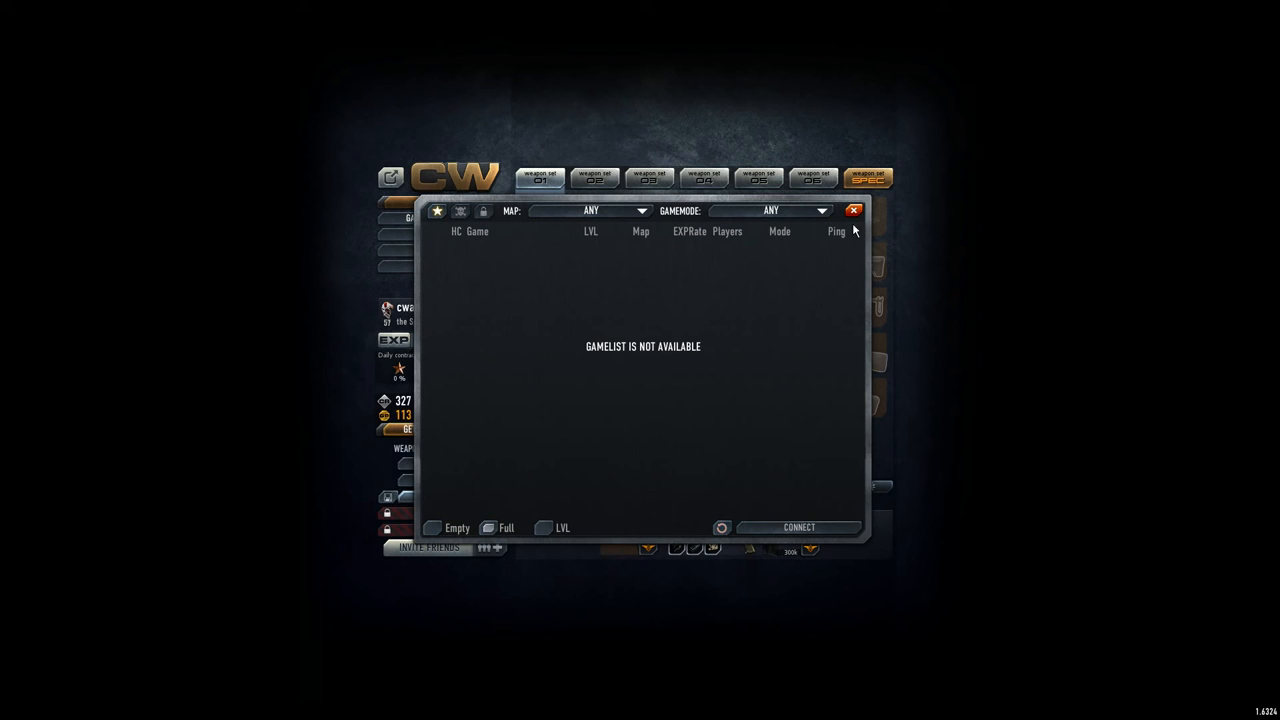
{"action": "left_click", "coordinate": [854, 210]}
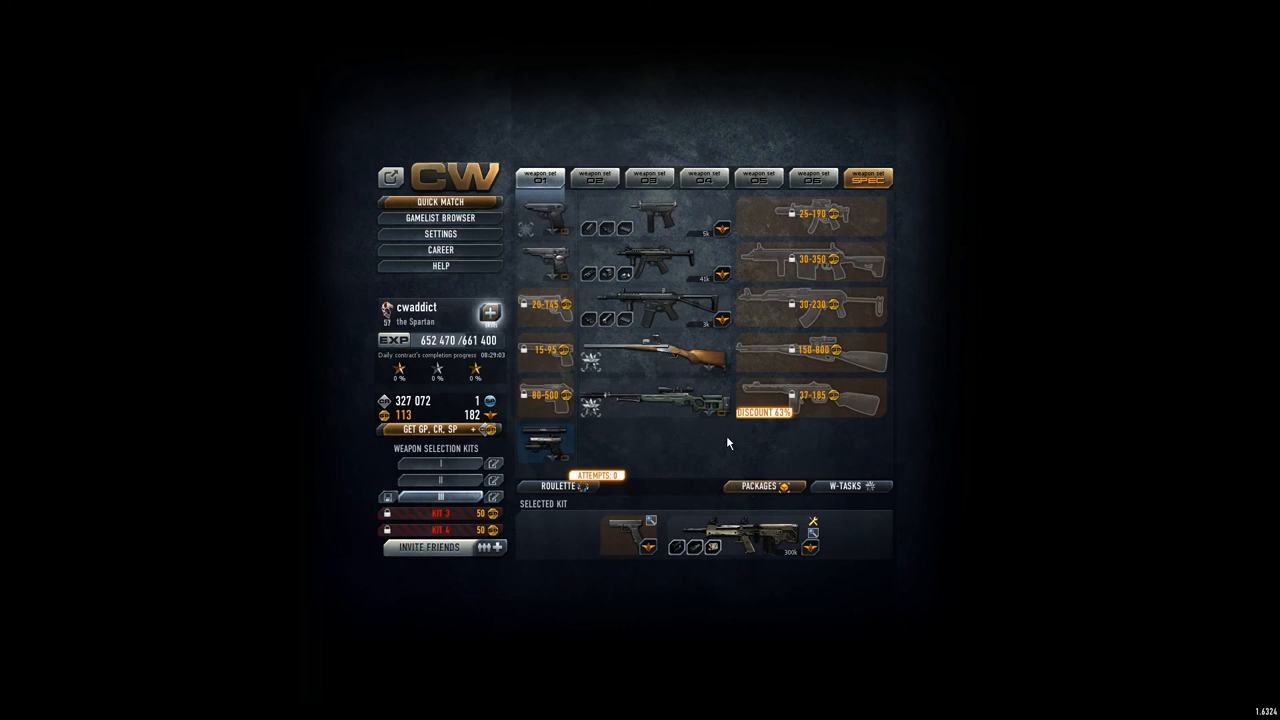